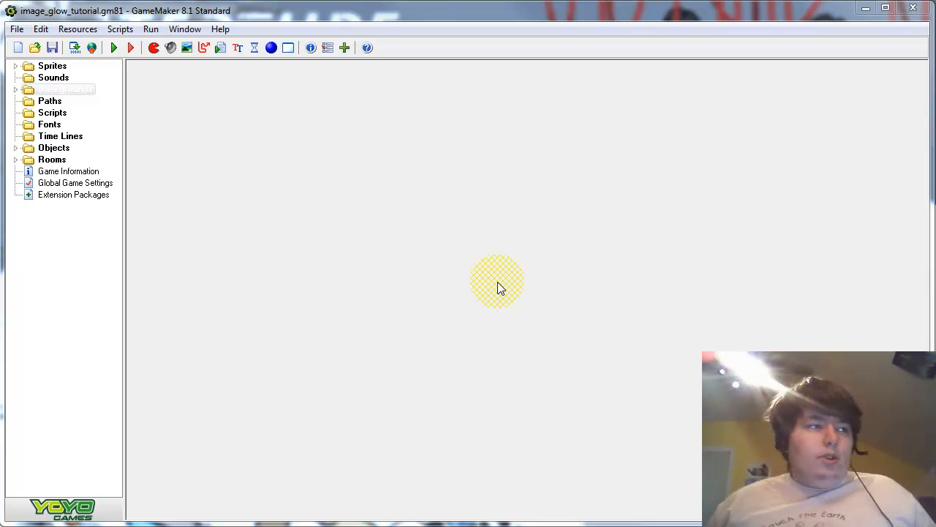
Run the game preview, then search the web for 'gimp' and go to the official gimp.org site.
click(114, 46)
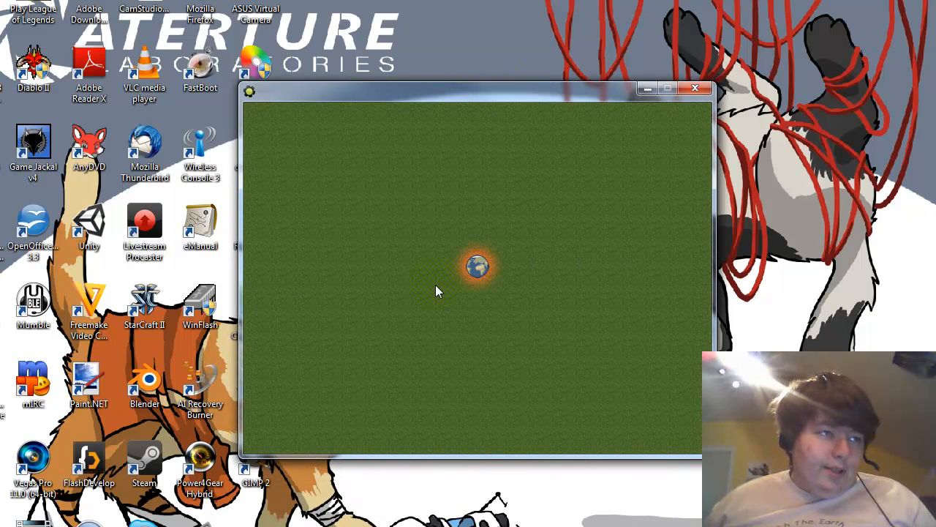
mouse_move(448, 287)
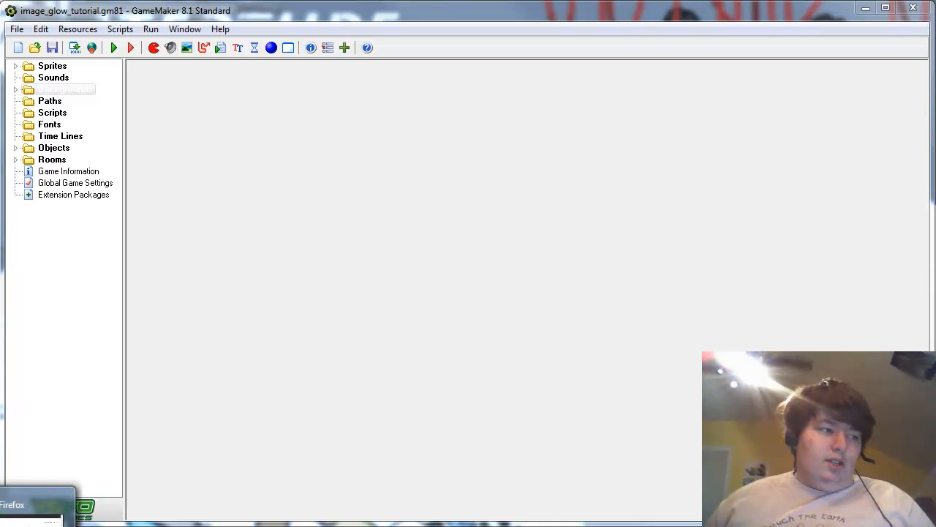
click(41, 504)
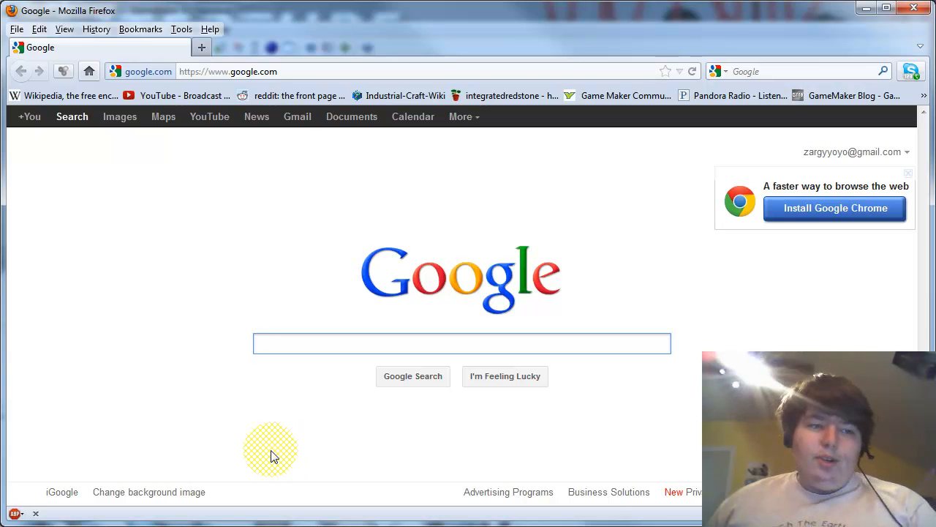
text(gimp)
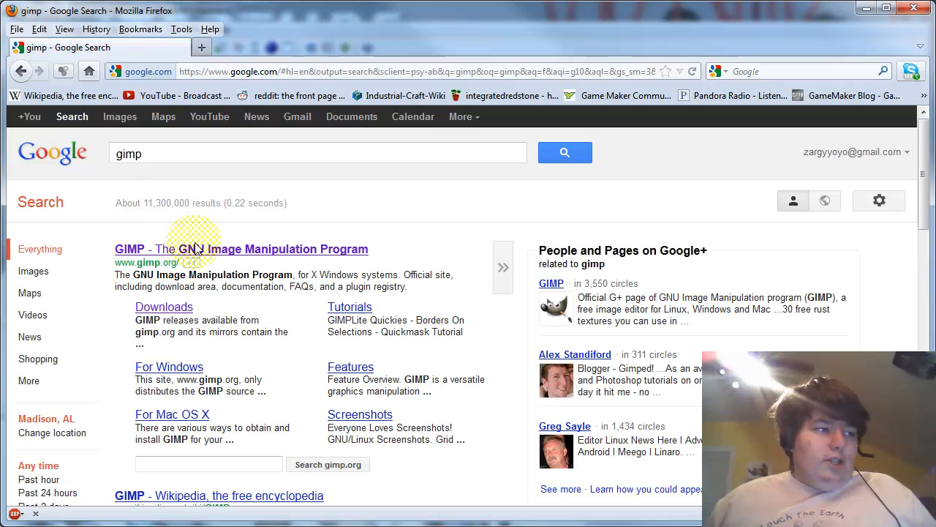
click(242, 249)
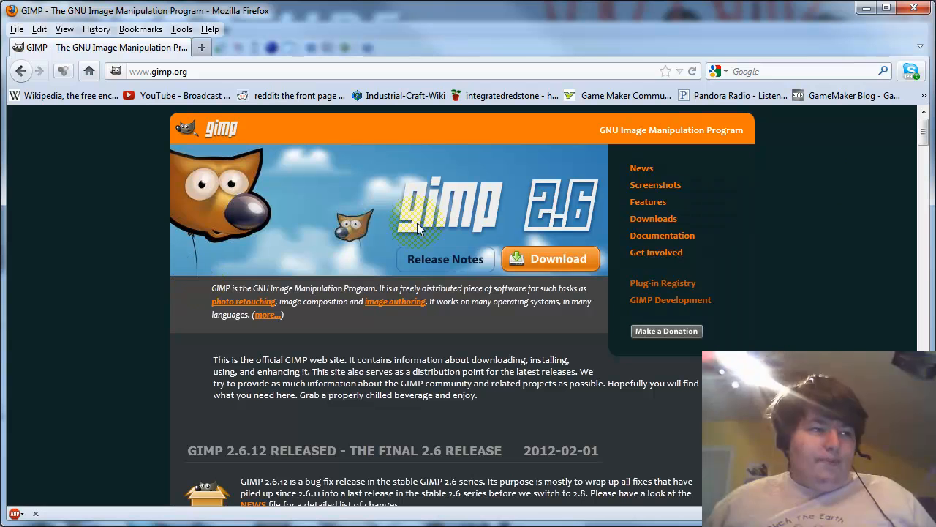
Go to GIMP's downloads page and scroll to the Windows installer link.
click(653, 218)
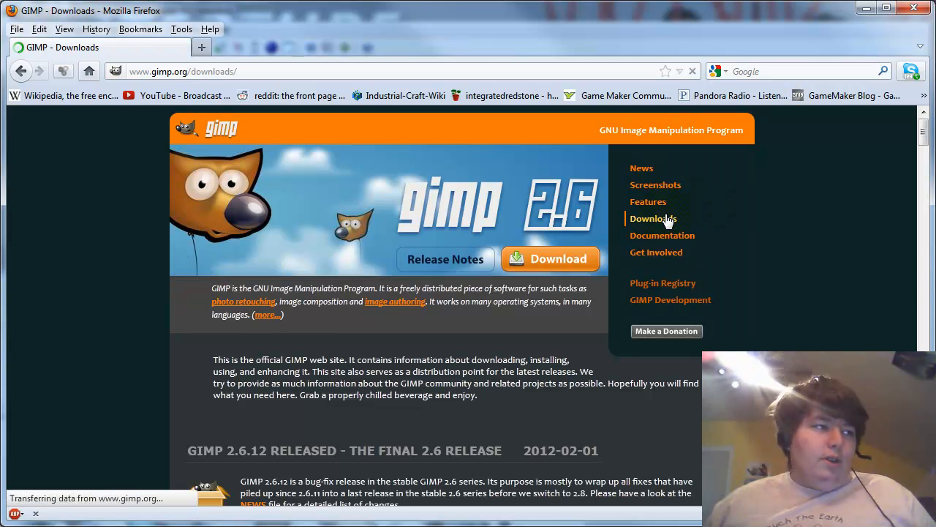
click(652, 218)
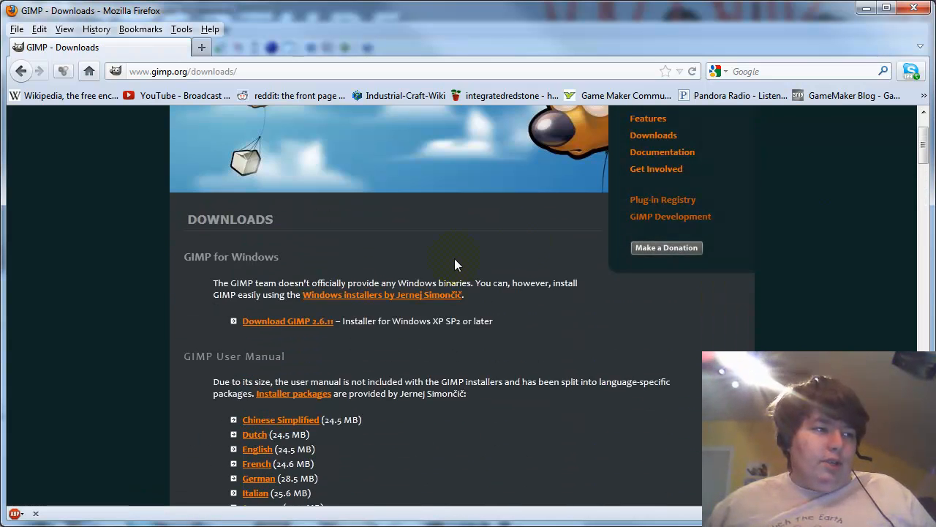
scroll(up, 3)
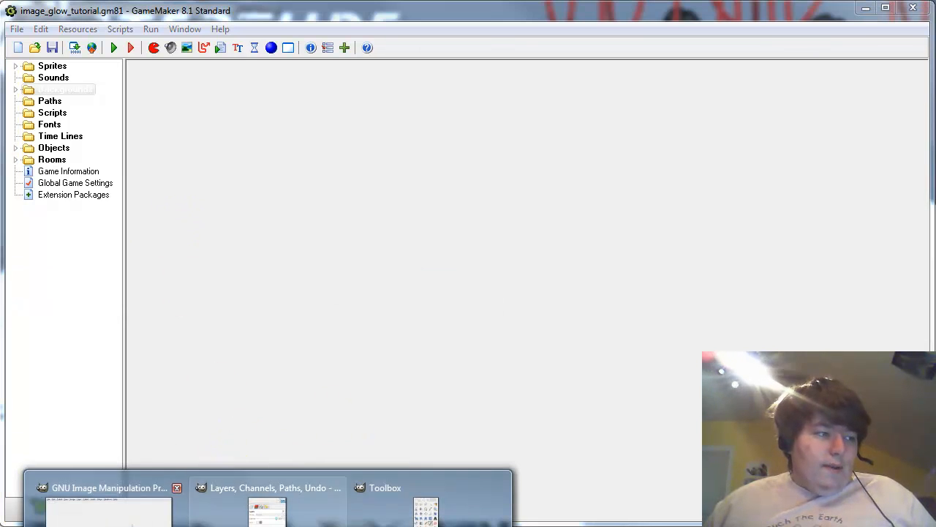
Bring GIMP's windows to the front to open planet3.png.
click(108, 487)
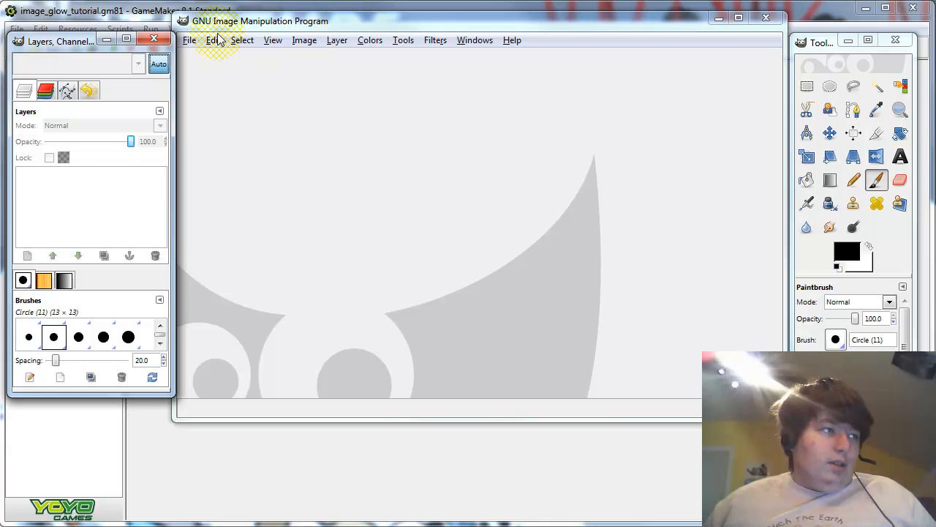
drag(260, 21, 286, 35)
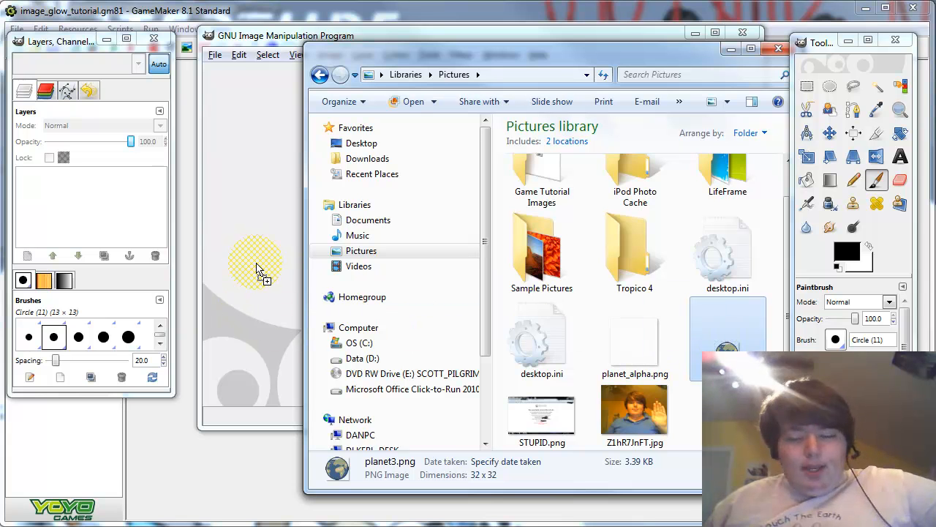
mouse_move(276, 161)
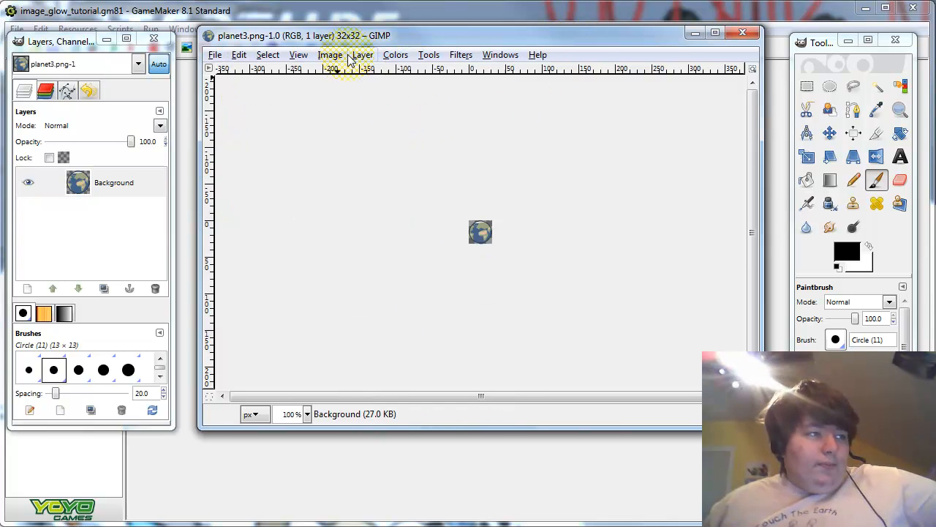
Set the planet layer's boundary size to 64×64 with the planet centred.
click(363, 54)
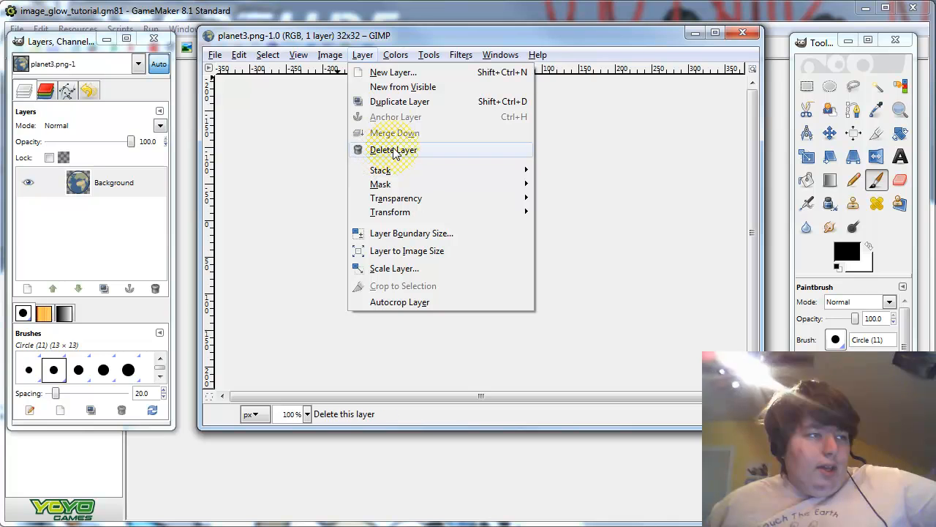
mouse_move(394, 269)
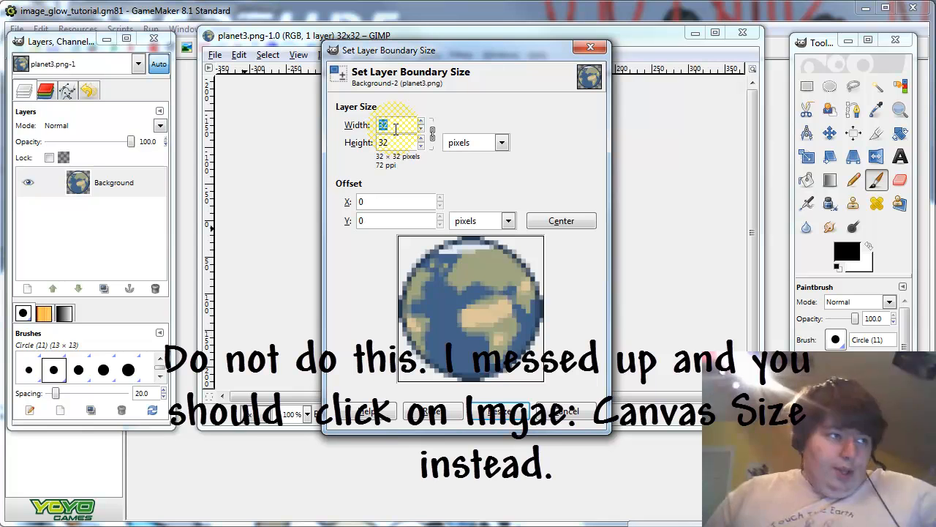
text(64)
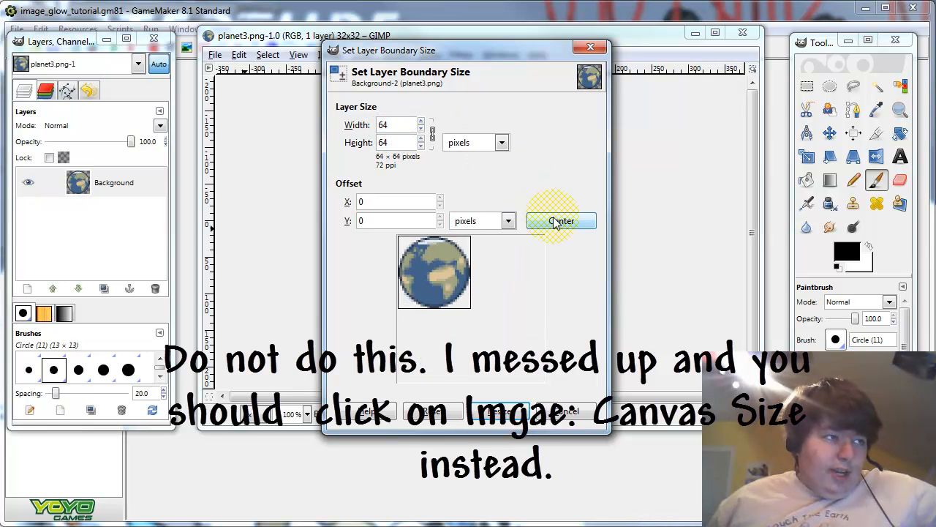
click(562, 219)
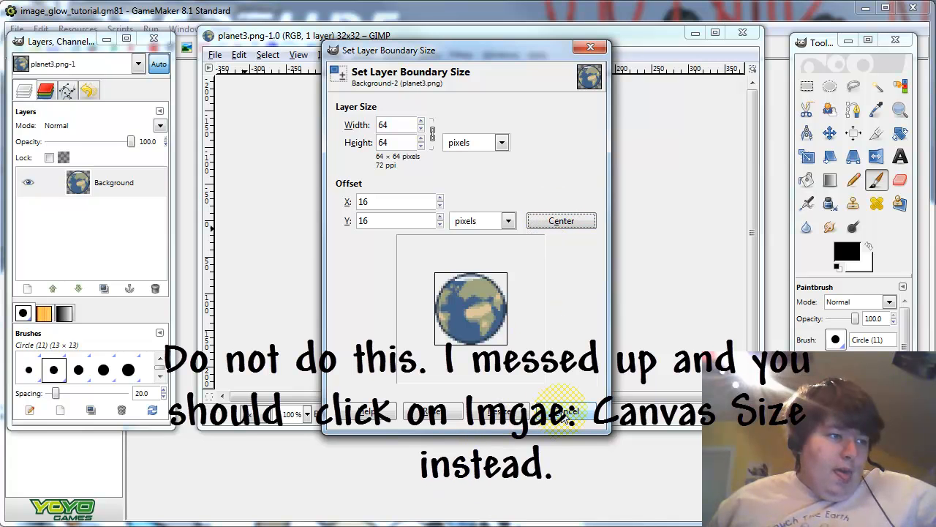
click(563, 413)
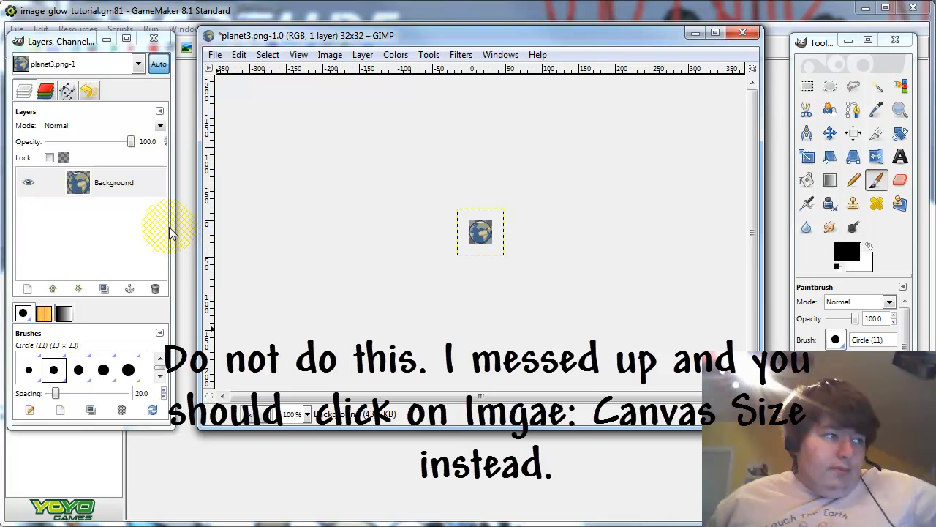
click(295, 414)
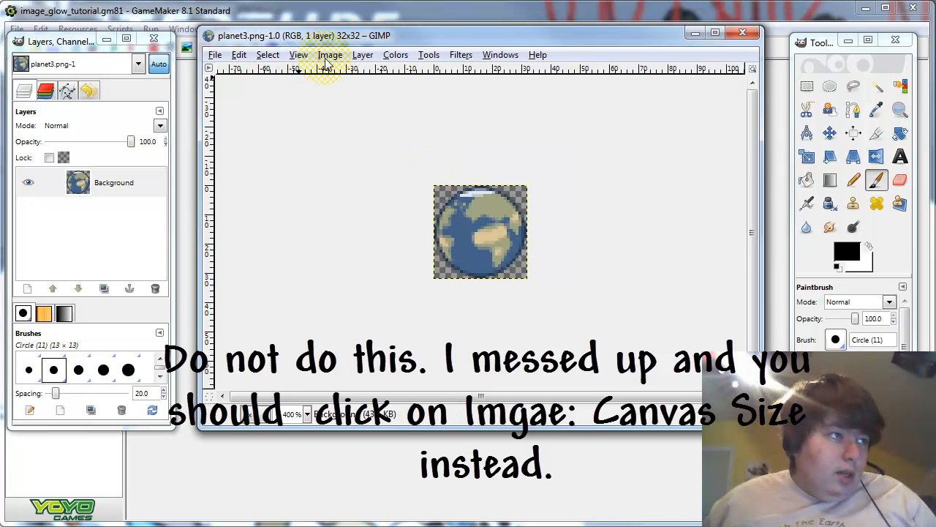
Resize the image canvas to 64×64 with the planet centred on transparent space.
click(363, 55)
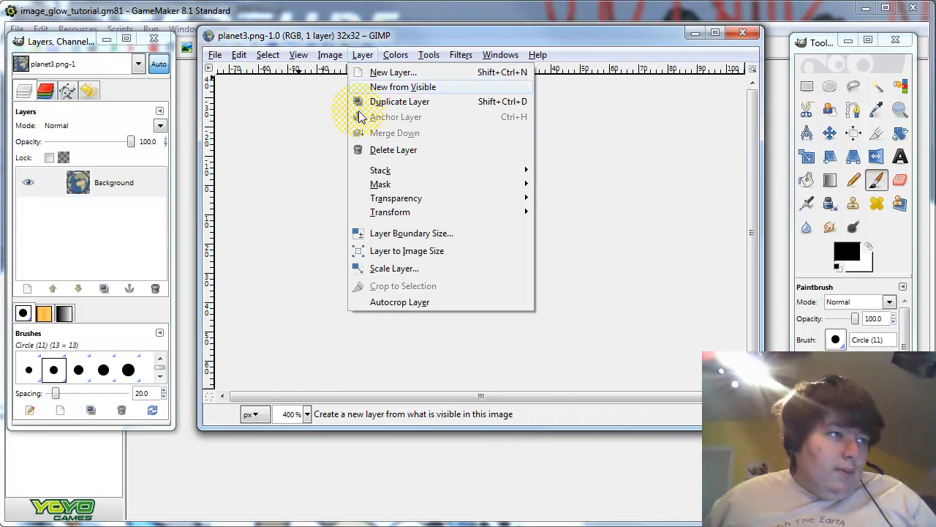
click(331, 54)
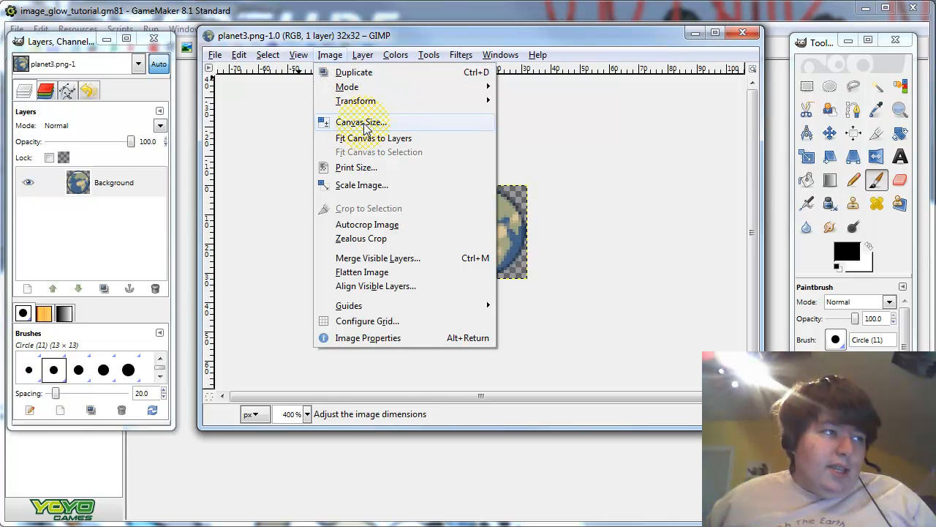
mouse_move(363, 123)
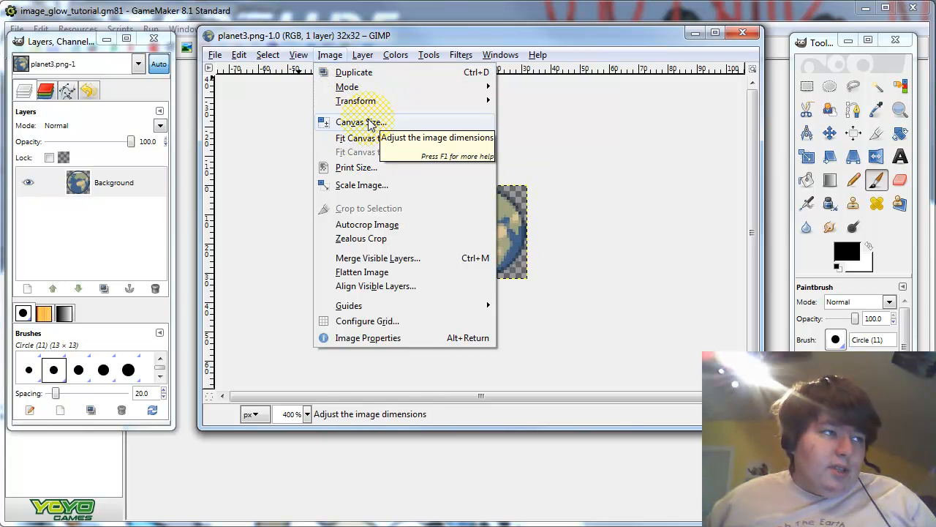
click(360, 123)
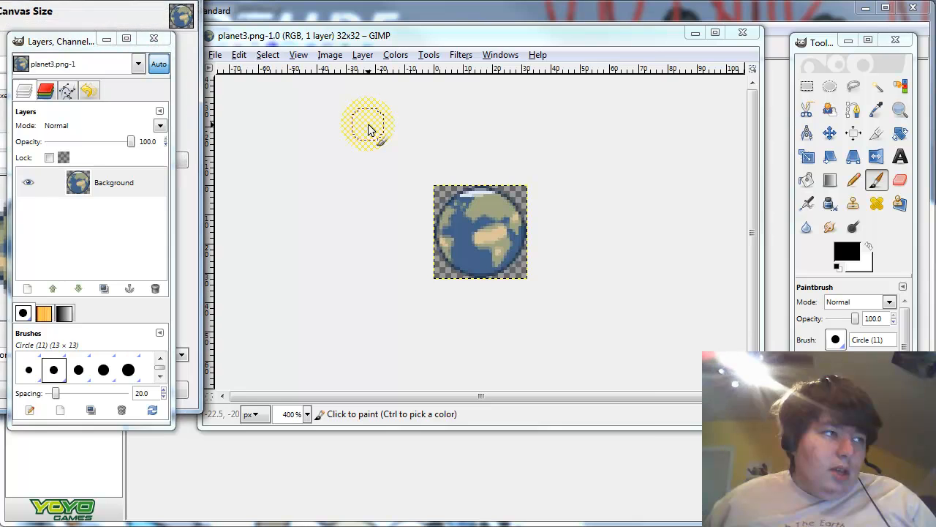
click(330, 54)
text(64)
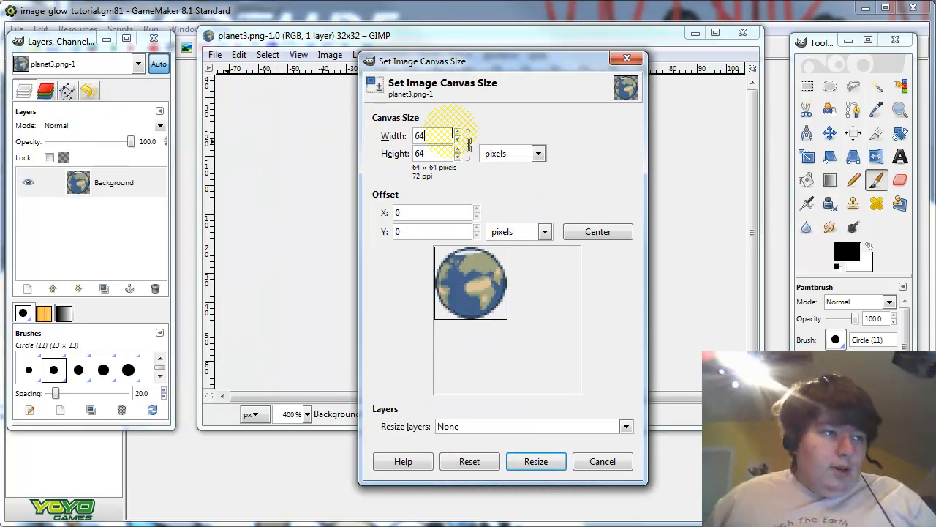
click(597, 231)
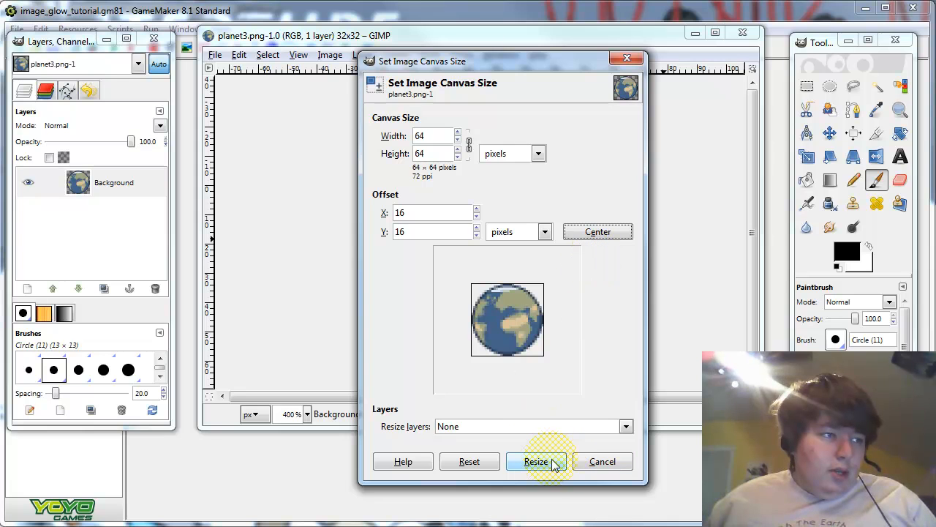
click(536, 461)
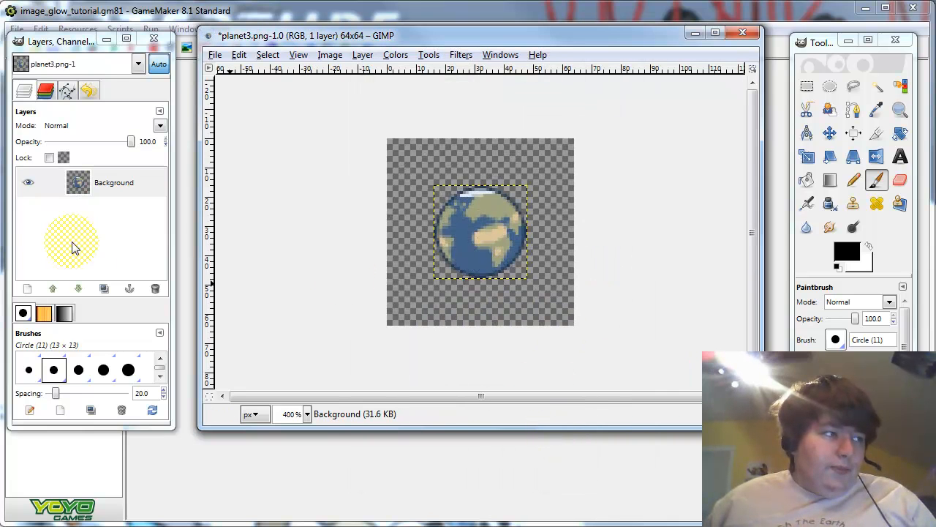
Fit the planet layer to the 64×64 image, lower a duplicate beneath it and hide the top layer.
right_click(114, 182)
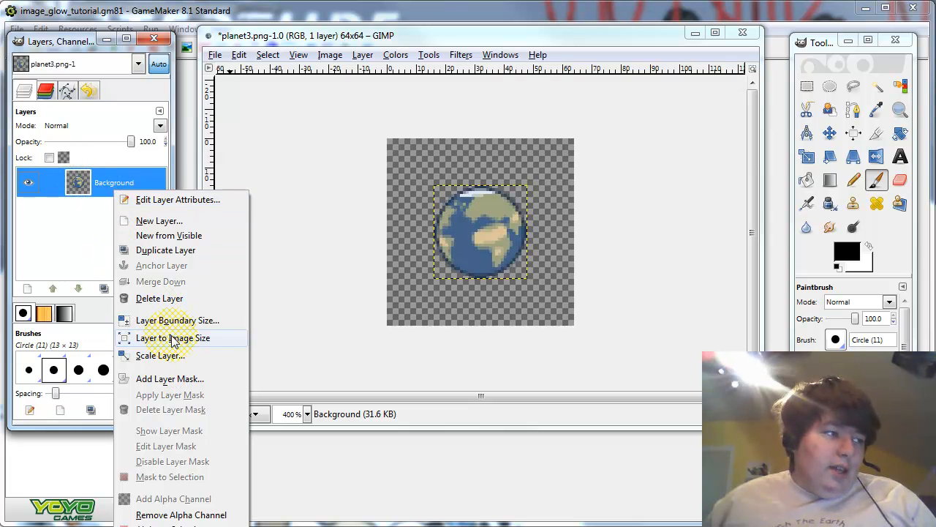
click(172, 337)
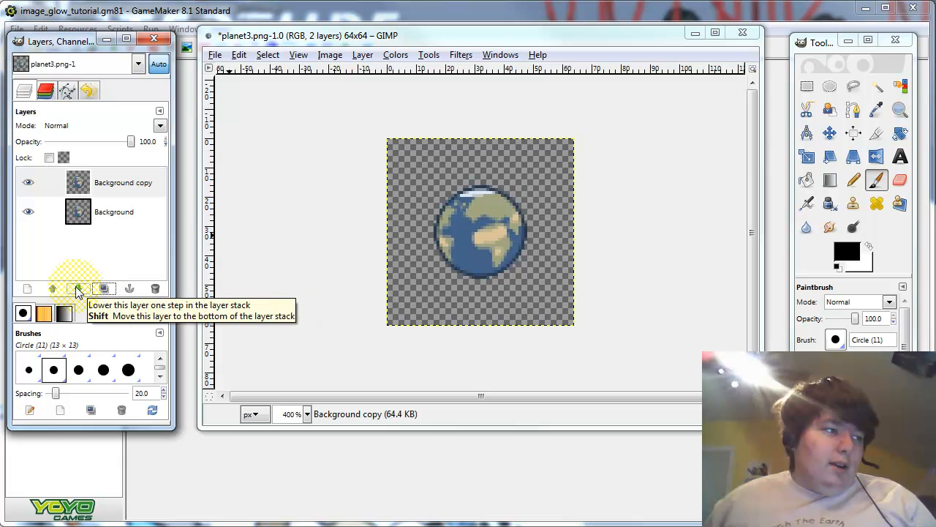
click(76, 288)
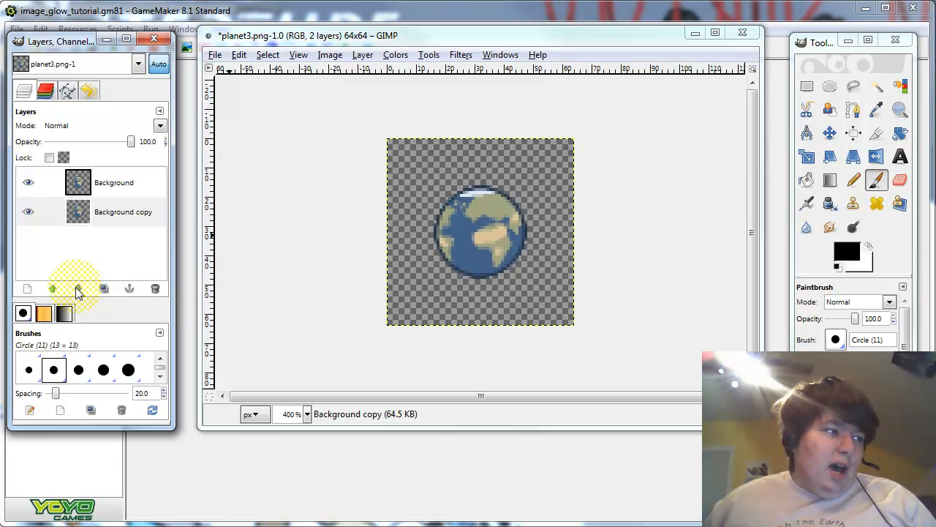
mouse_move(291, 137)
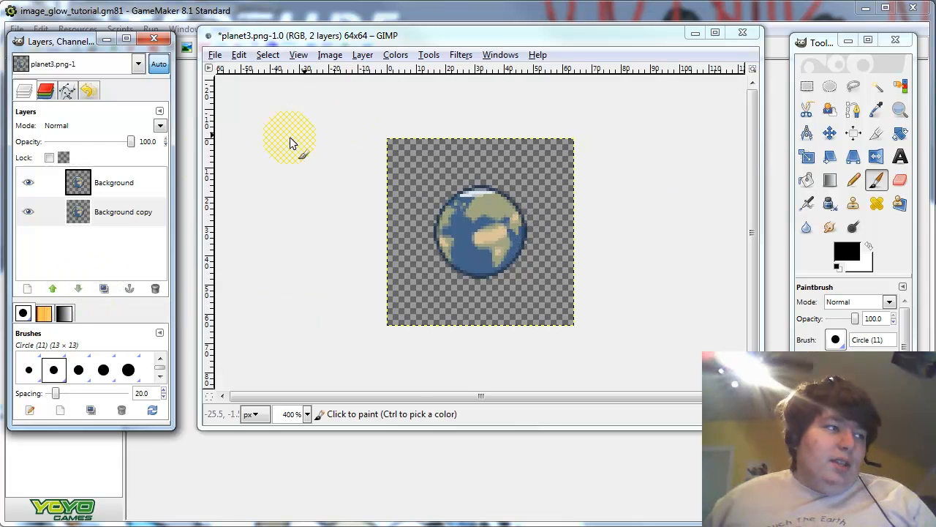
click(123, 211)
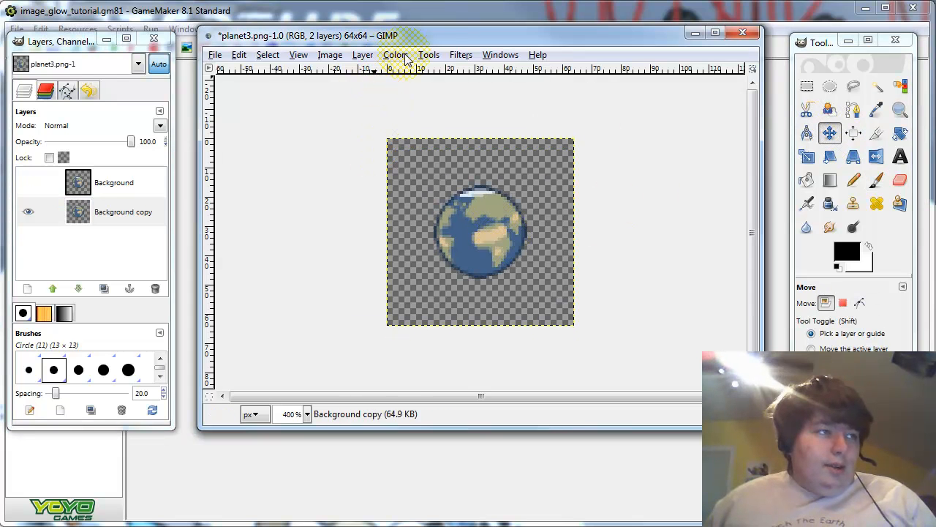
Raise Brightness to 127 on the copy layer so the planet becomes a solid white disc.
click(395, 55)
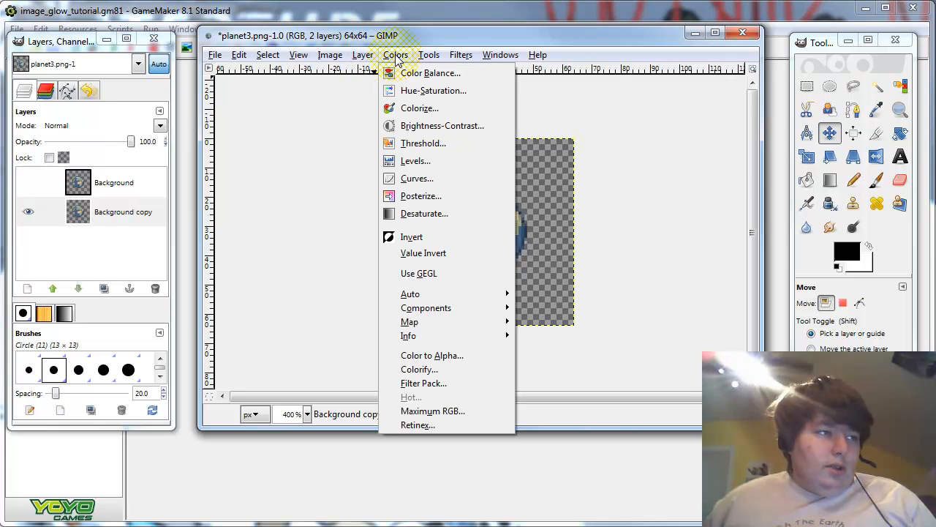
mouse_move(442, 126)
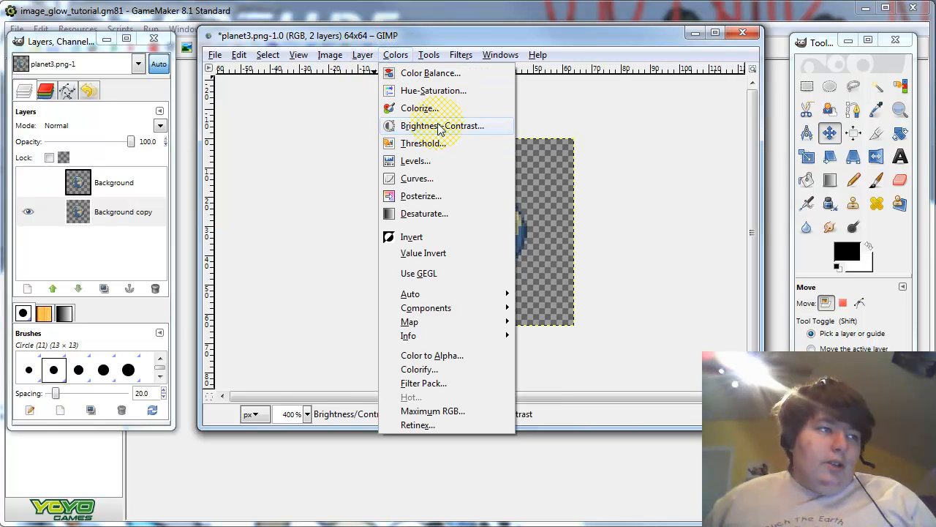
click(442, 126)
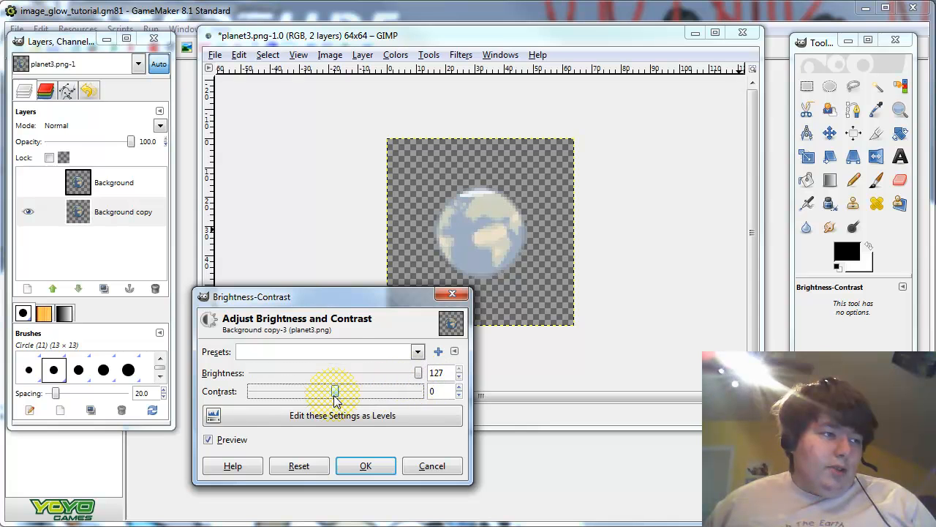
click(365, 466)
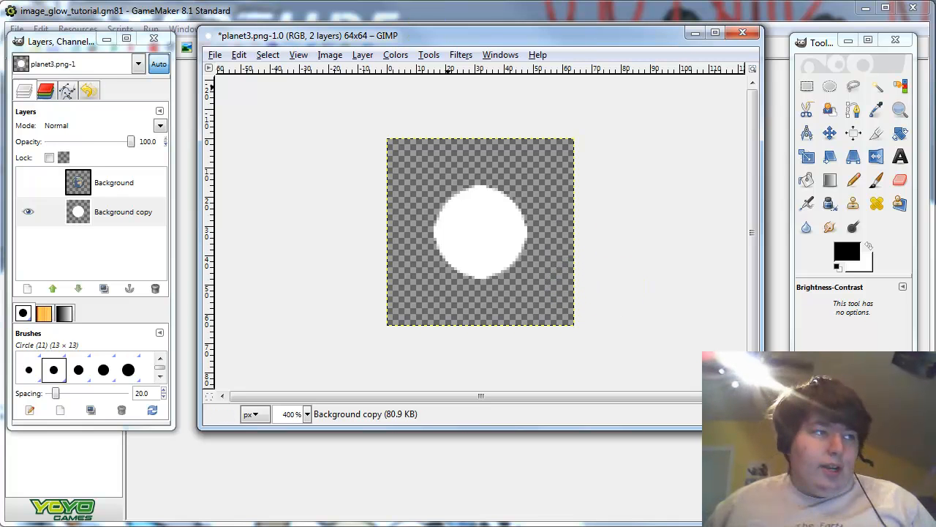
click(460, 54)
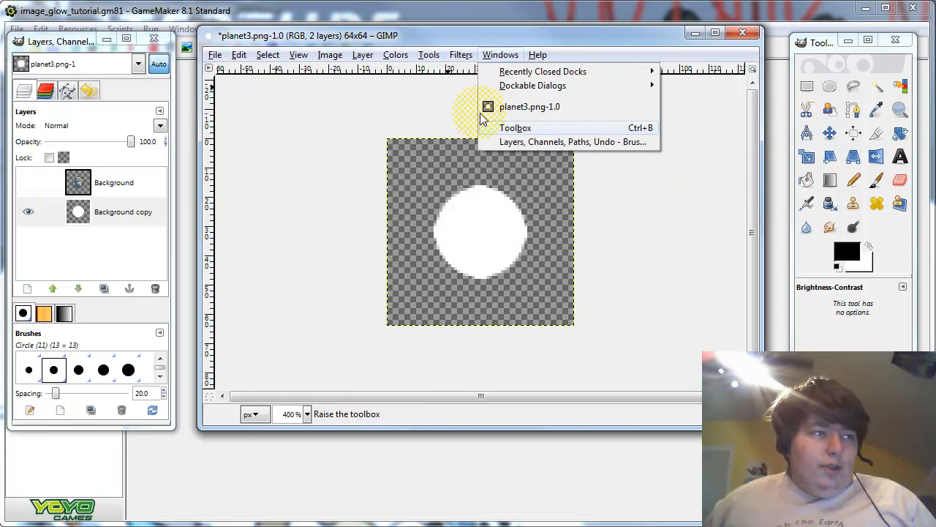
Apply a Gaussian Blur of 26 px radius to turn the white disc into a soft glow.
click(460, 54)
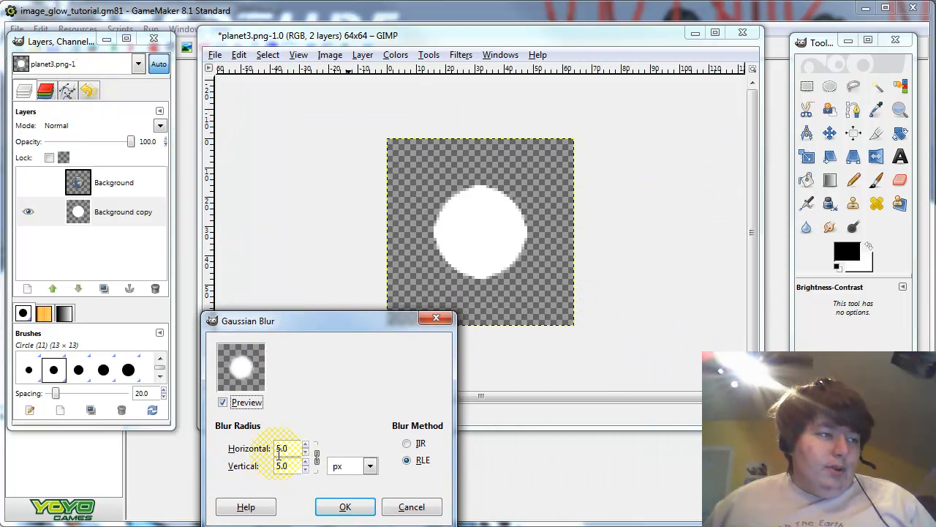
click(306, 445)
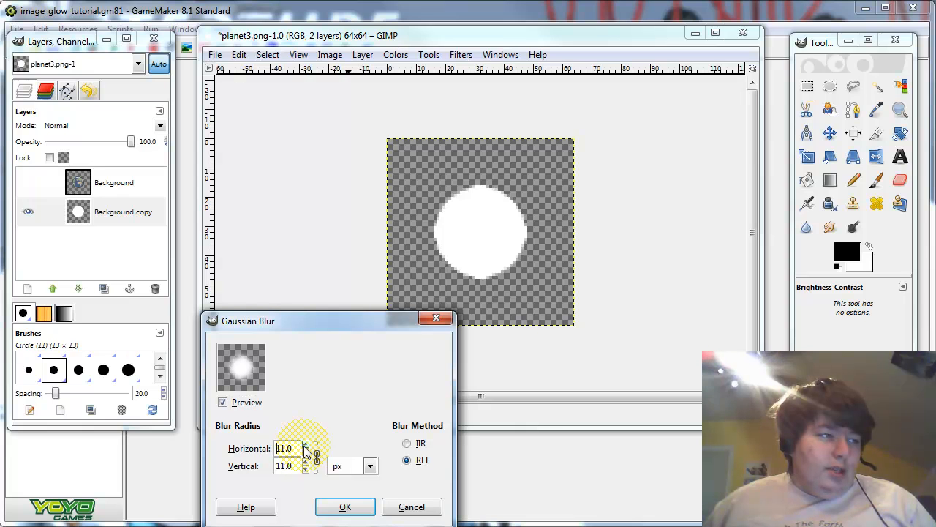
click(306, 444)
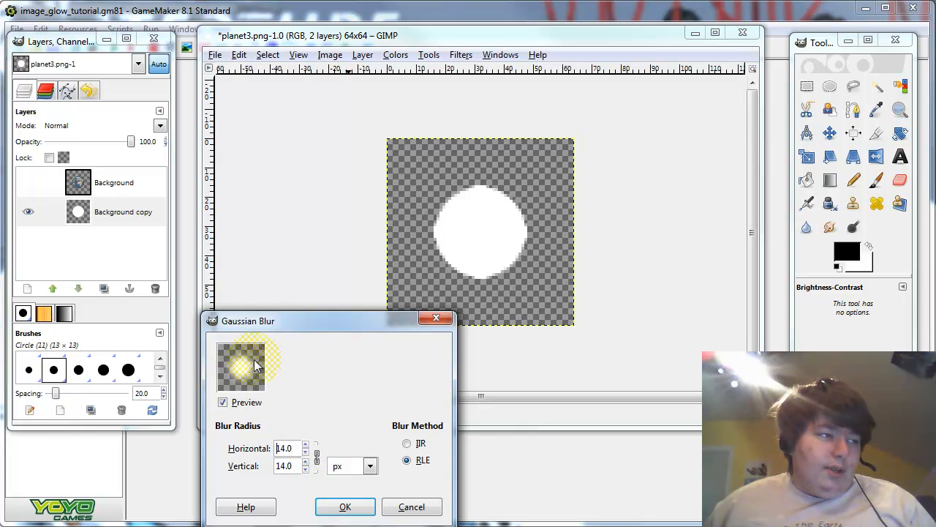
click(306, 444)
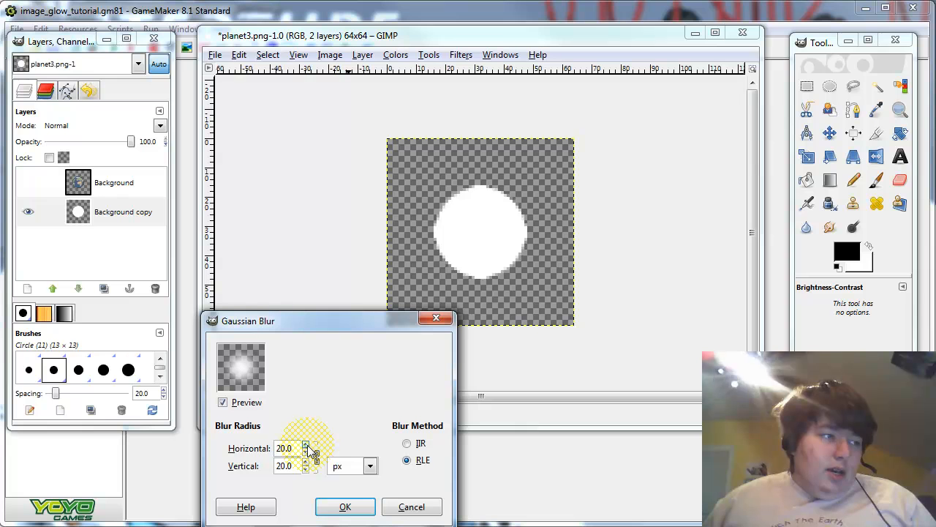
click(305, 444)
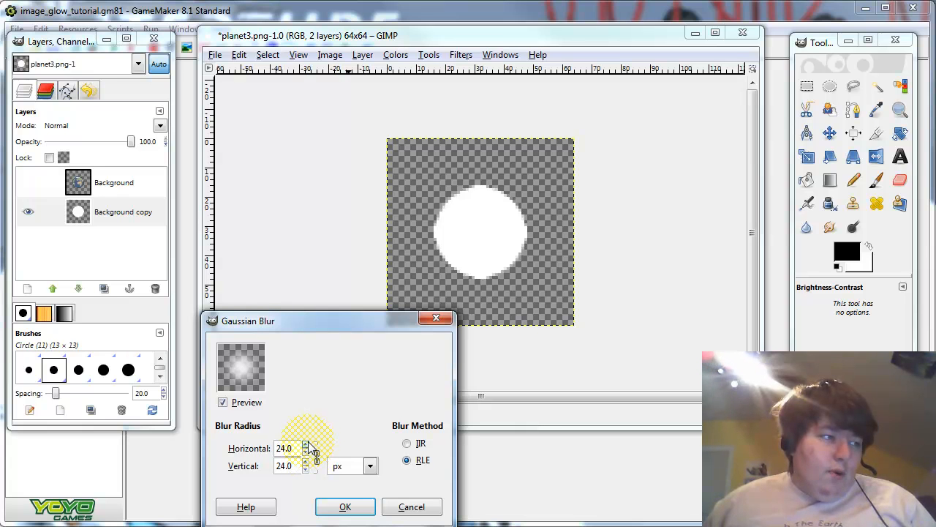
click(304, 445)
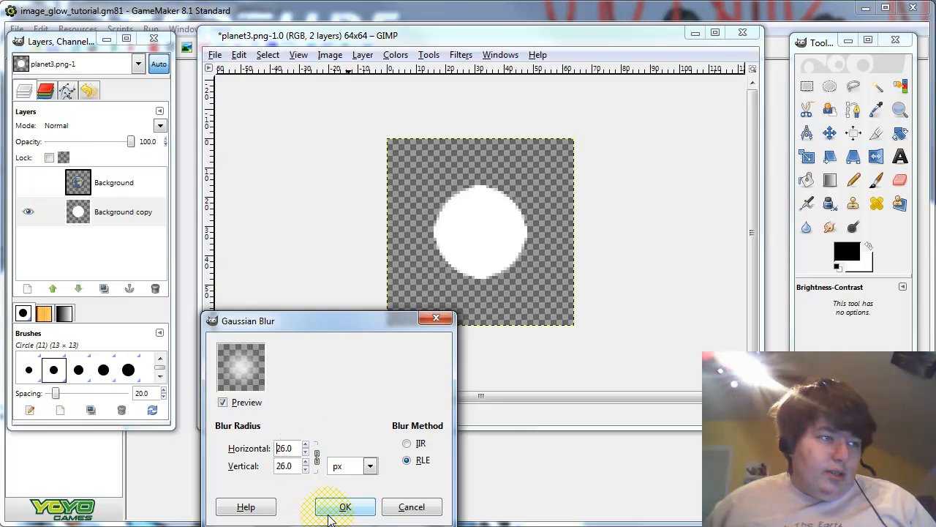
click(345, 506)
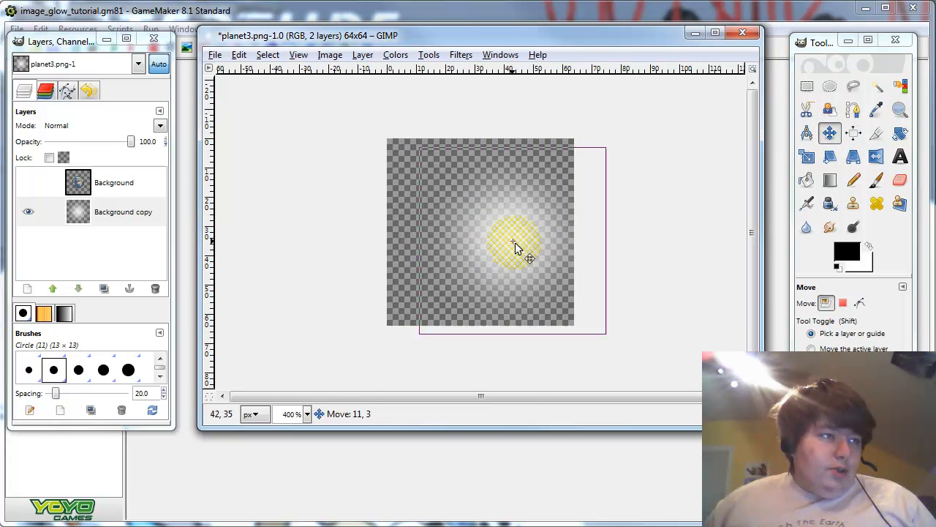
Recentre the glow layer and start saving it under a name based on an existing planet file.
drag(515, 243, 505, 277)
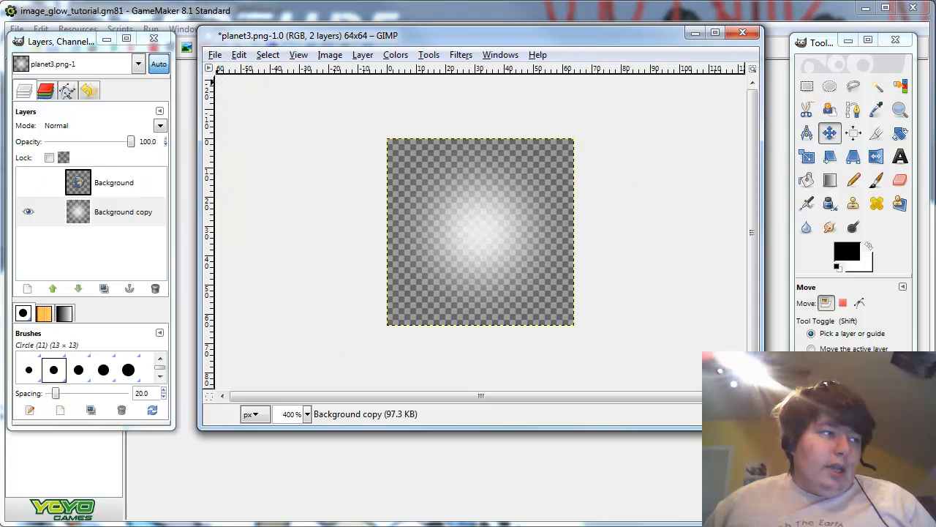
click(214, 54)
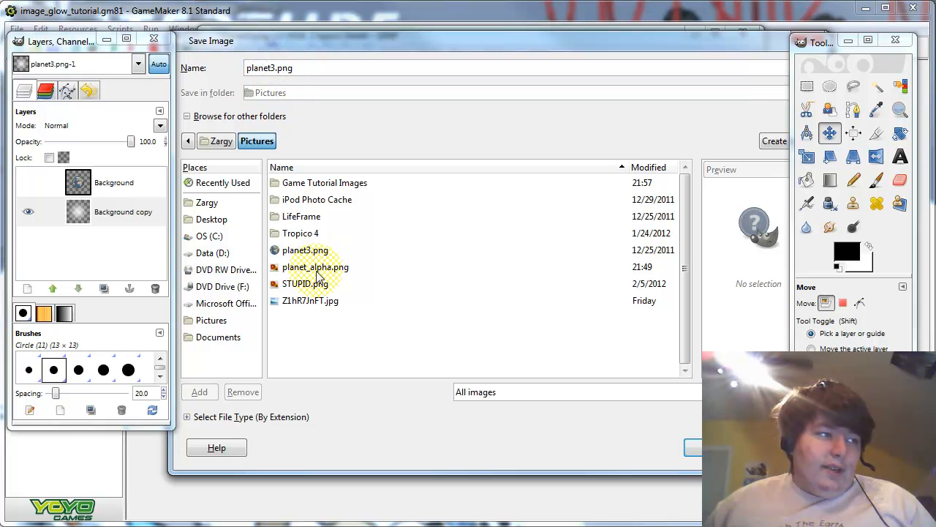
mouse_move(328, 272)
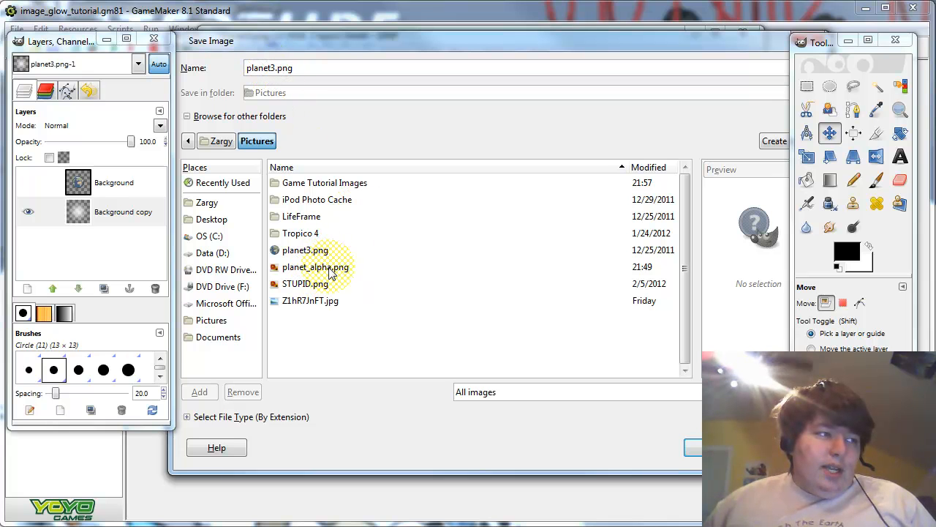
click(316, 266)
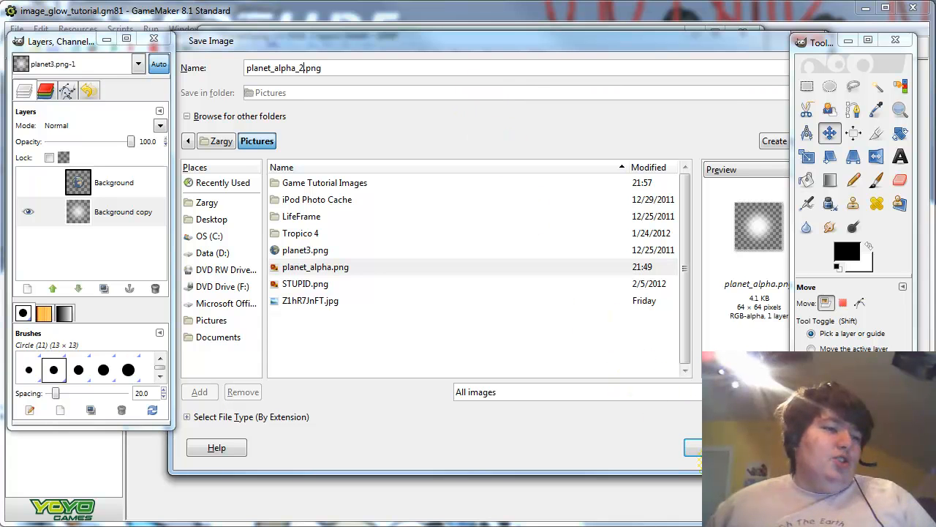
Export as planet_alpha_2.png with visible layers merged and default PNG options.
click(693, 448)
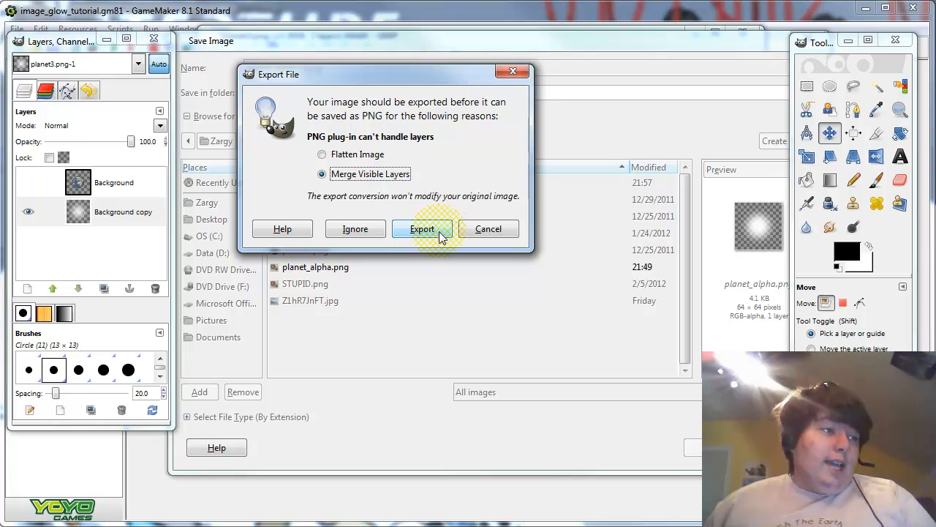
click(421, 228)
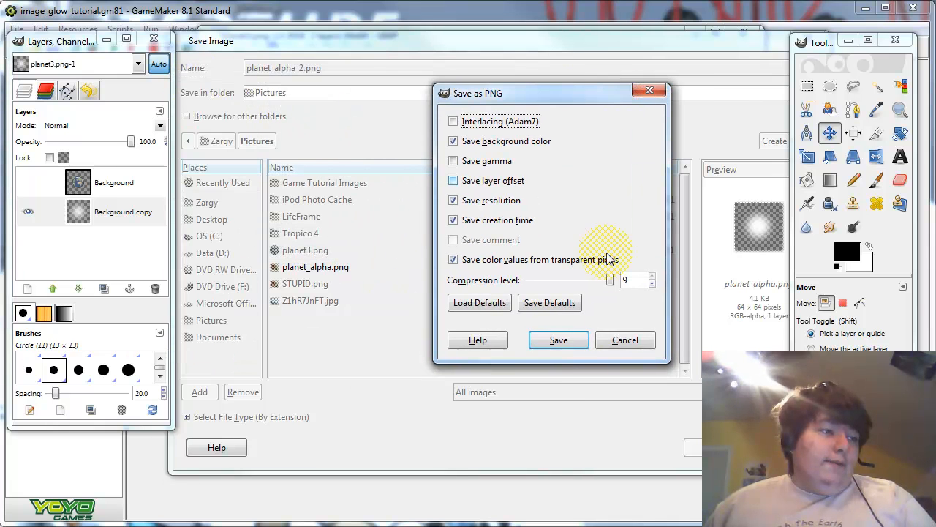
click(559, 339)
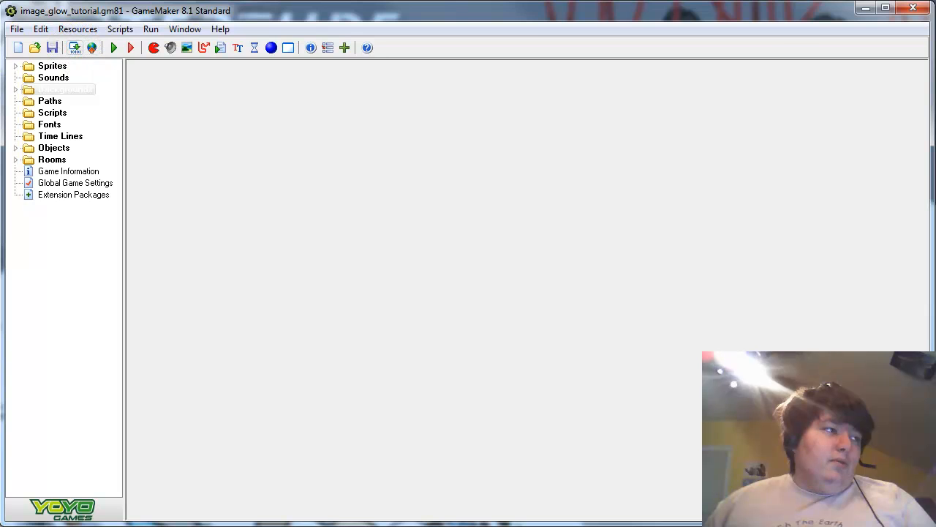
Create sprite planet_spr from planet3.png with a centred origin.
click(153, 47)
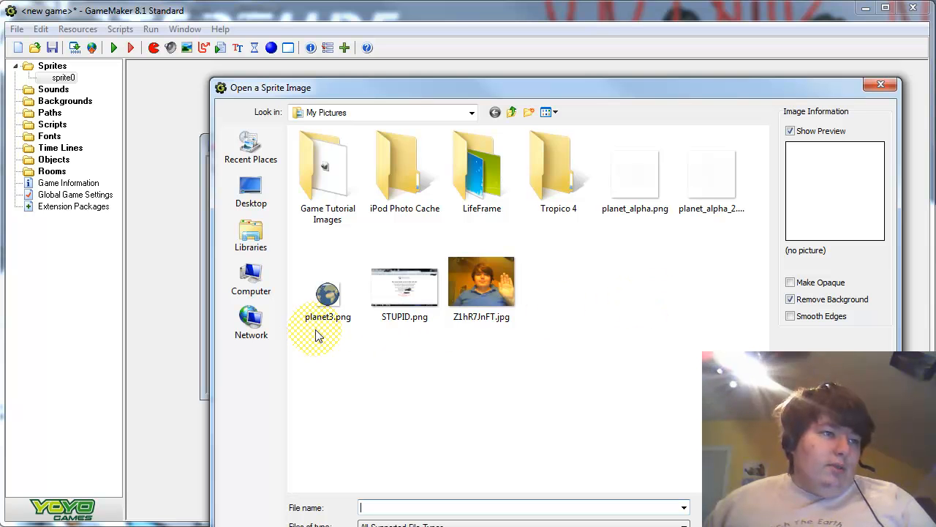
double_click(328, 292)
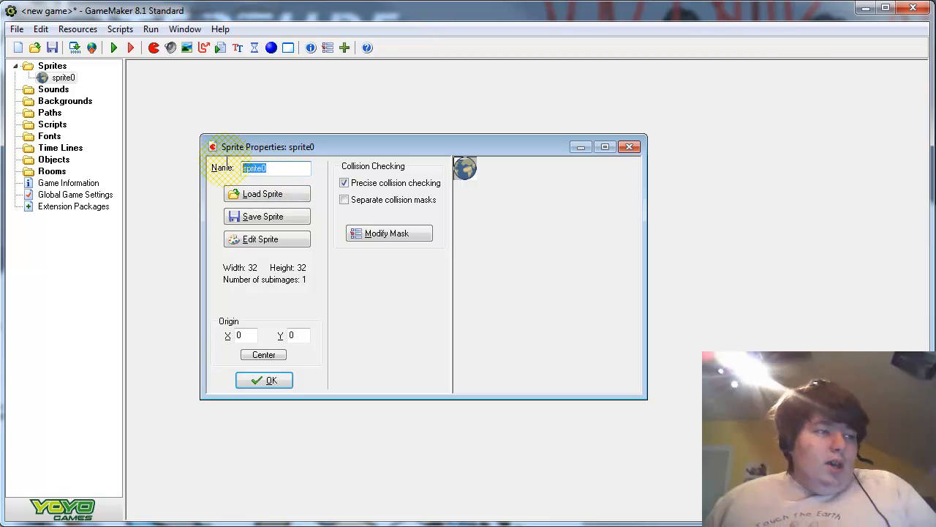
text(plan)
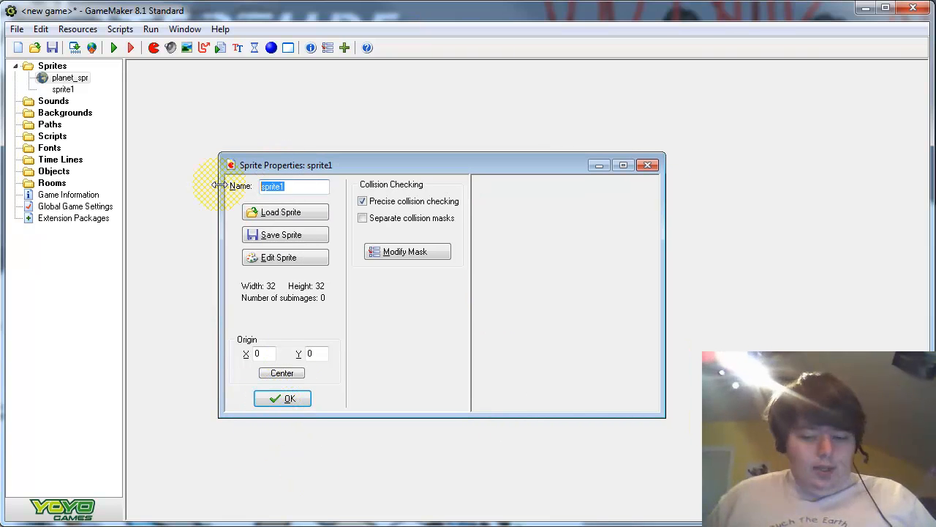
text(planet_glow_spr)
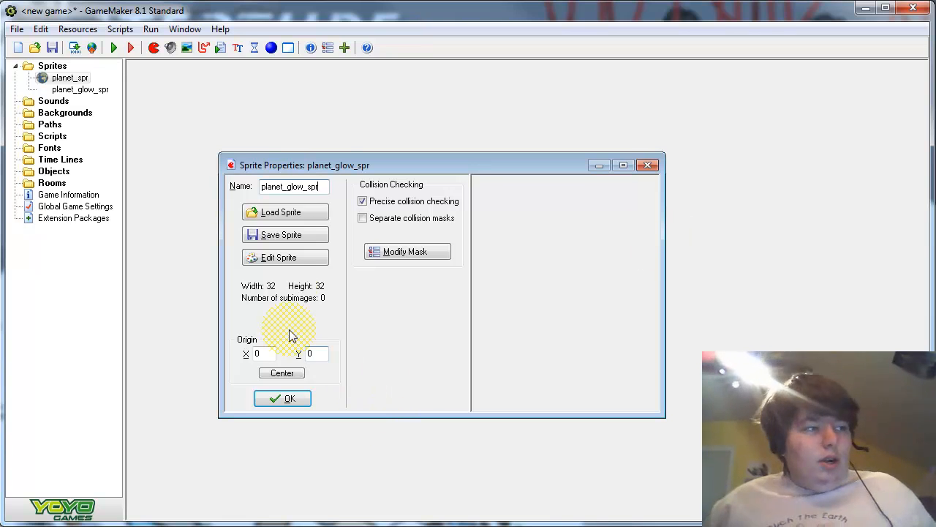
click(278, 257)
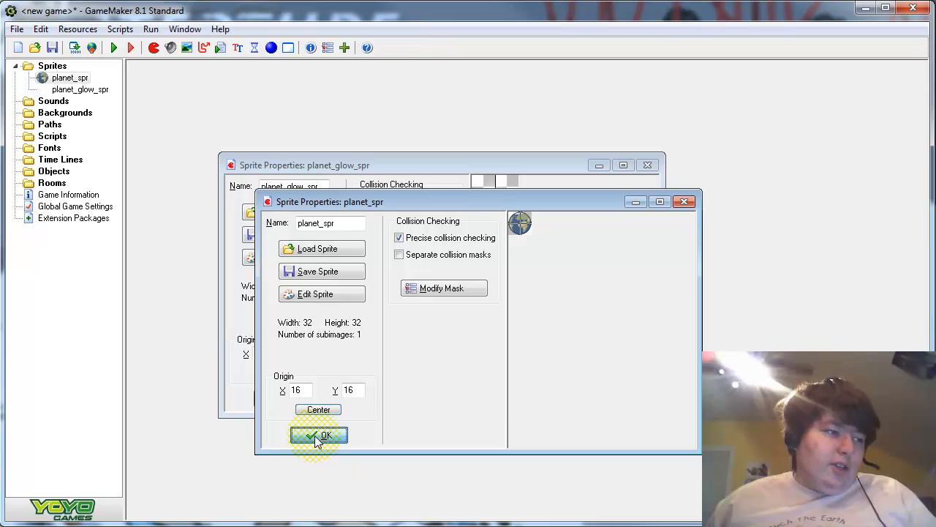
click(319, 436)
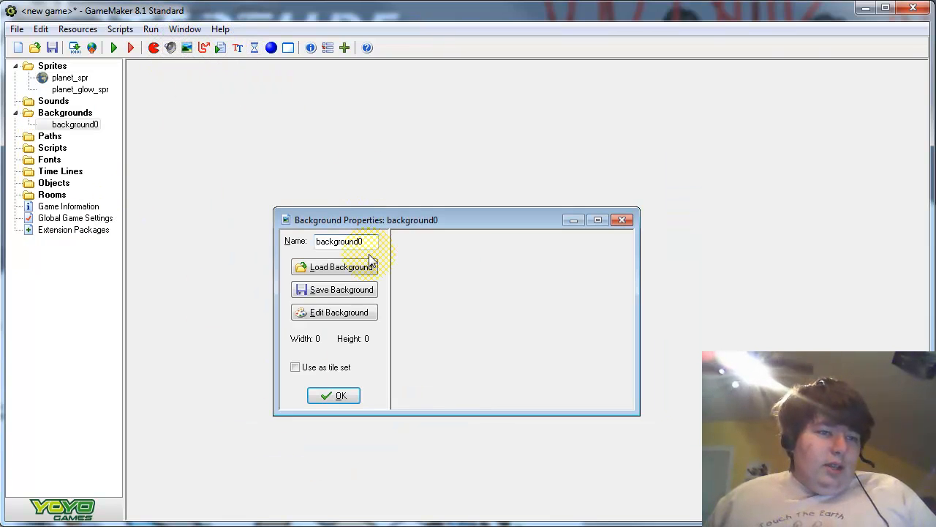
Create object planet_obj and assign planet_spr as its sprite.
click(333, 395)
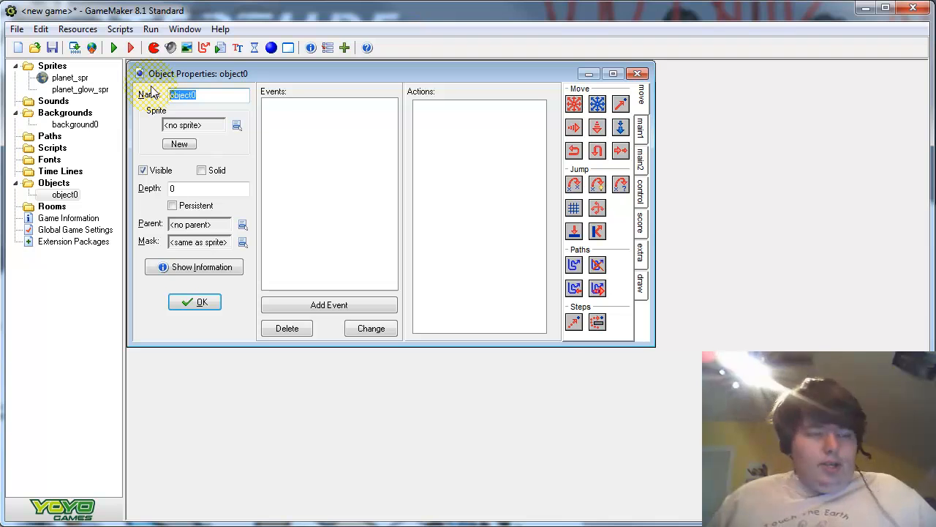
text(planet)
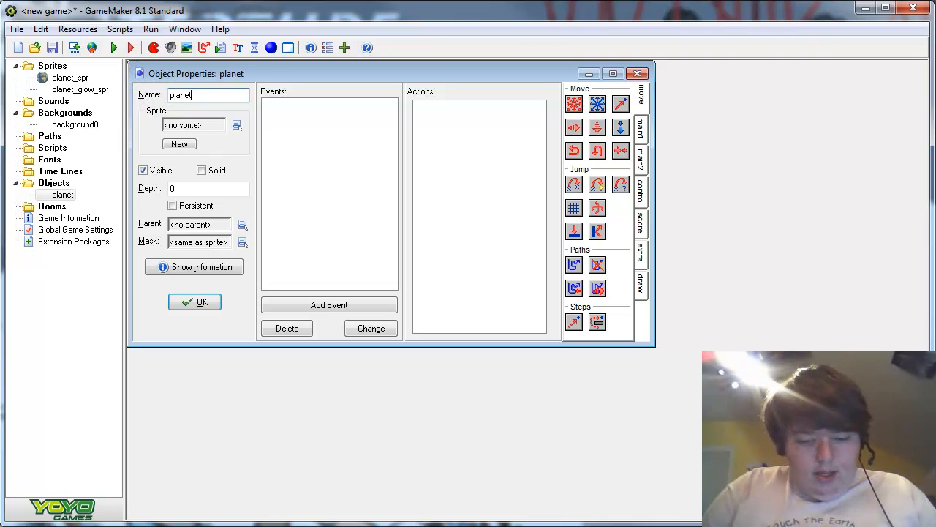
text(_obj)
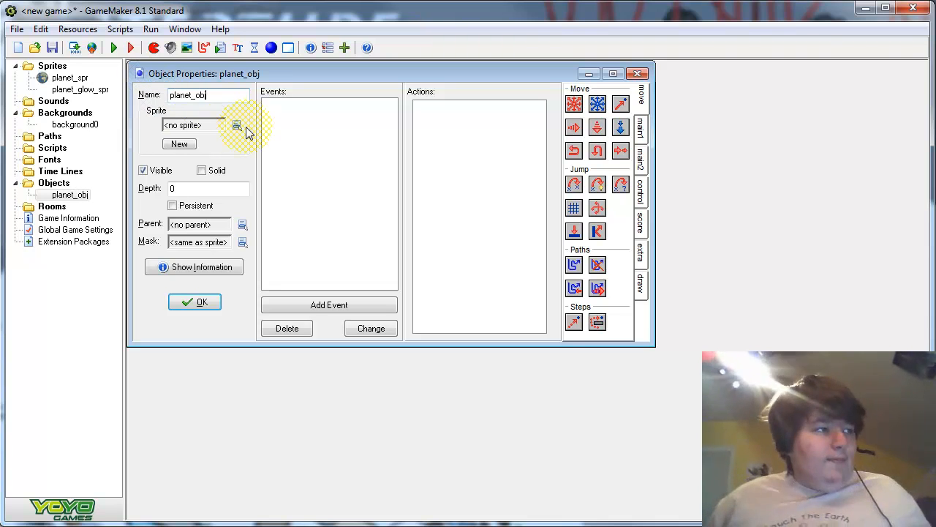
click(237, 124)
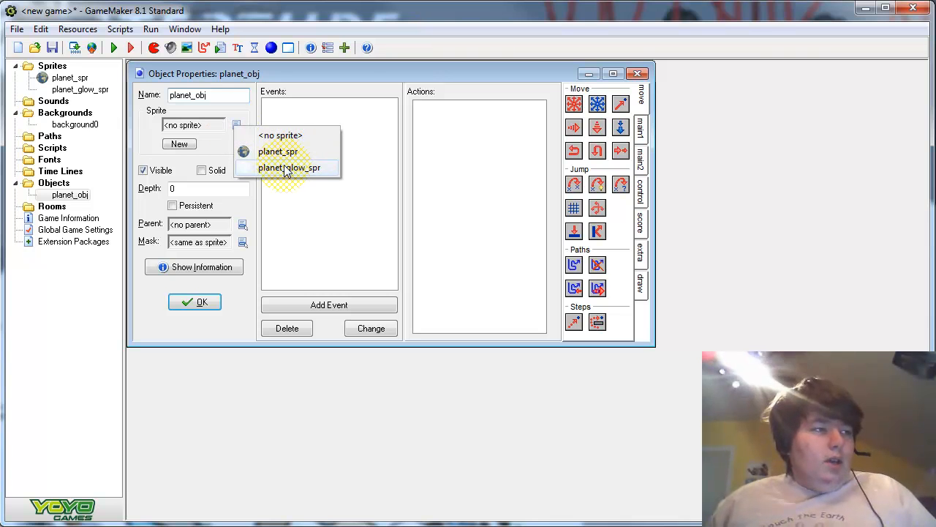
mouse_move(278, 151)
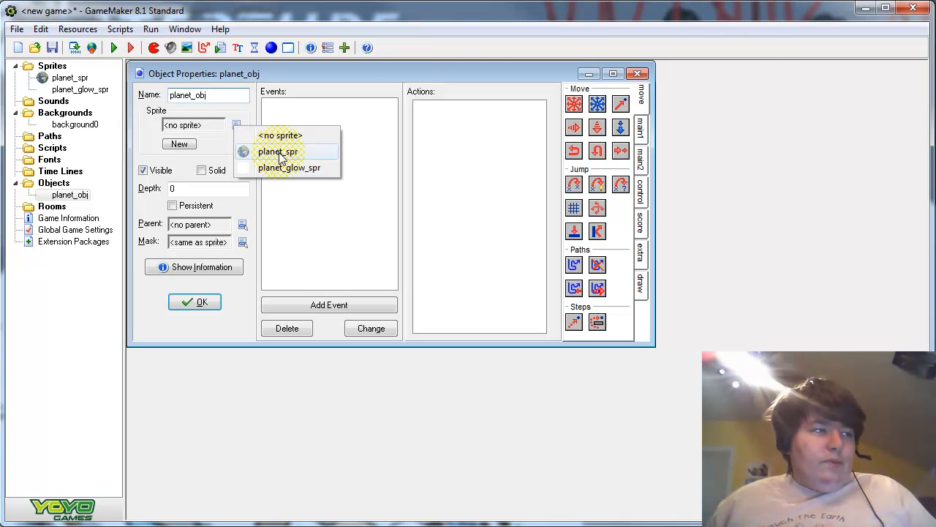
click(327, 306)
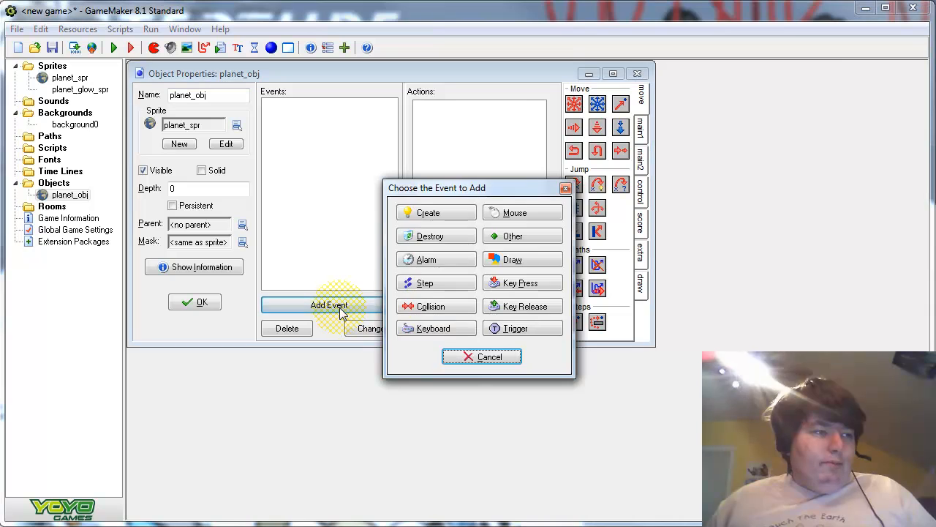
Add a Draw event to planet_obj.
click(512, 259)
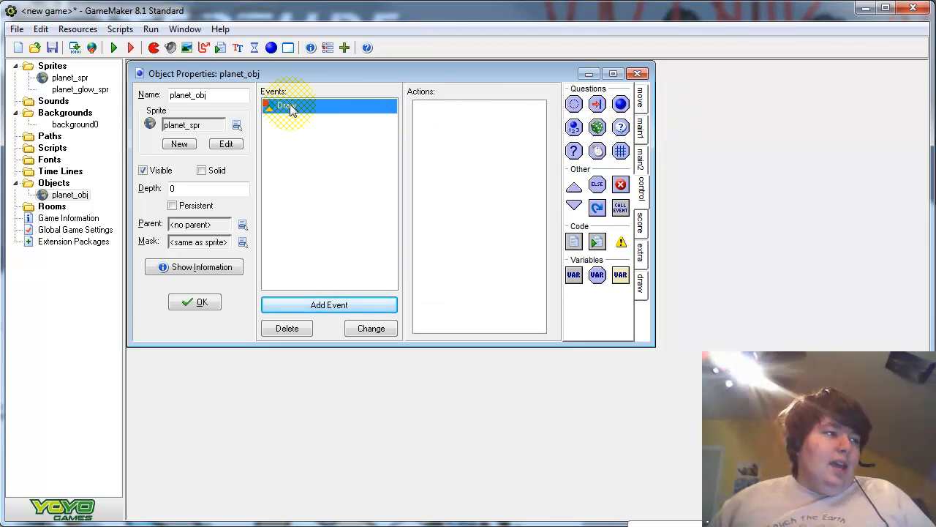
mouse_move(638, 330)
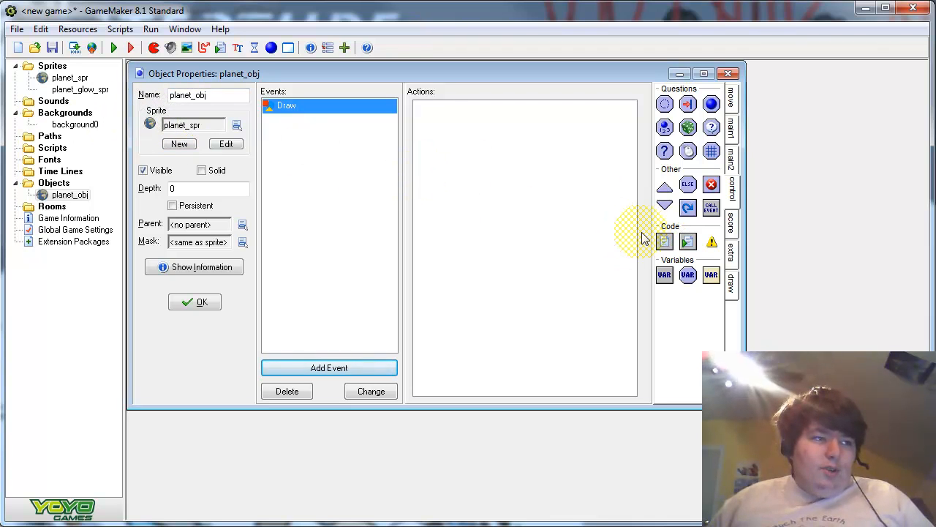
mouse_move(100, 123)
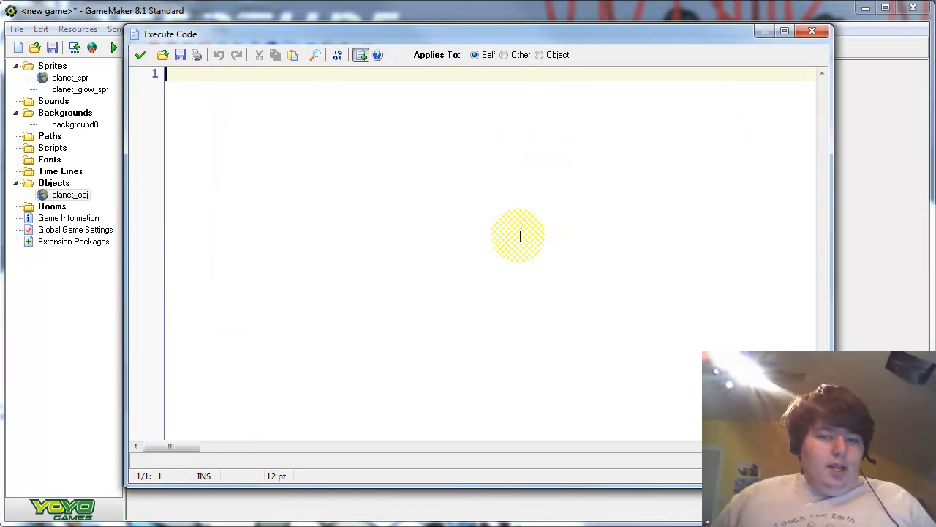
Start the draw_sprite_ext call with planet_spr as the sprite argument.
text(draw_)
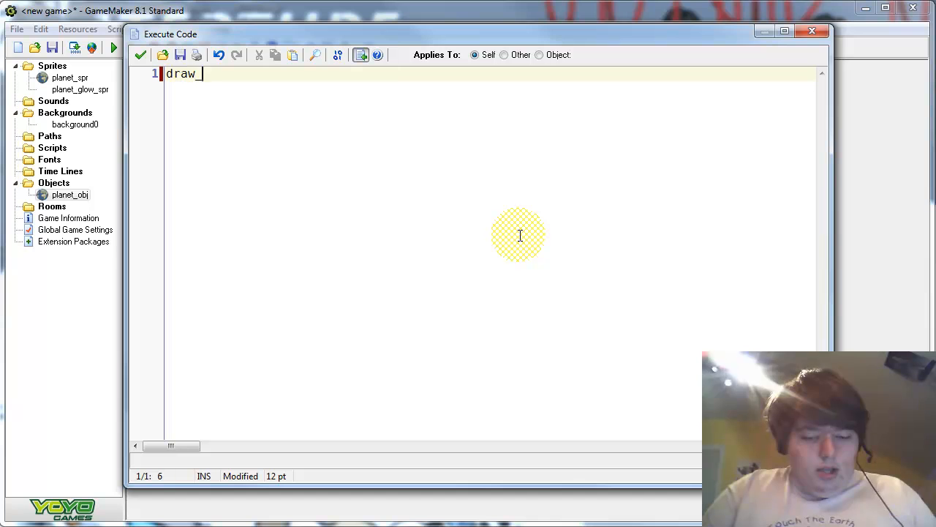
text(spr)
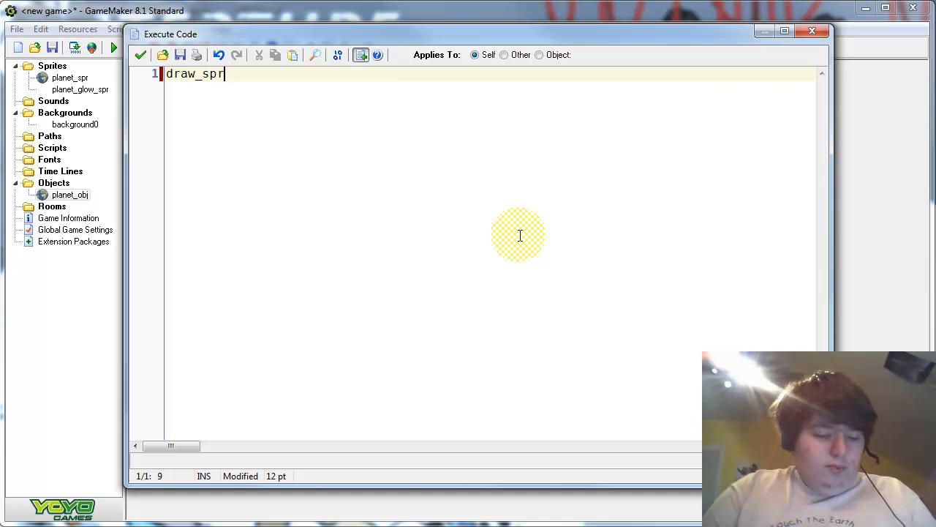
text(ite)
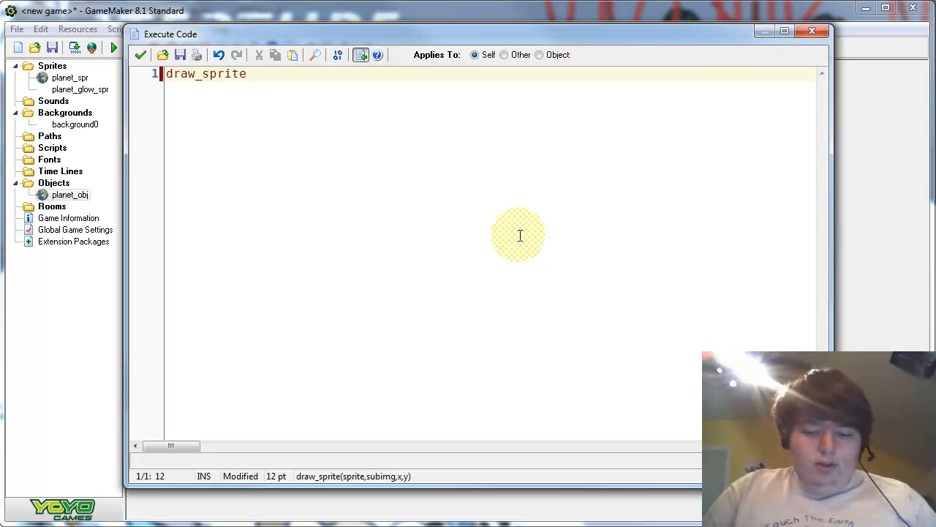
text(_ext)
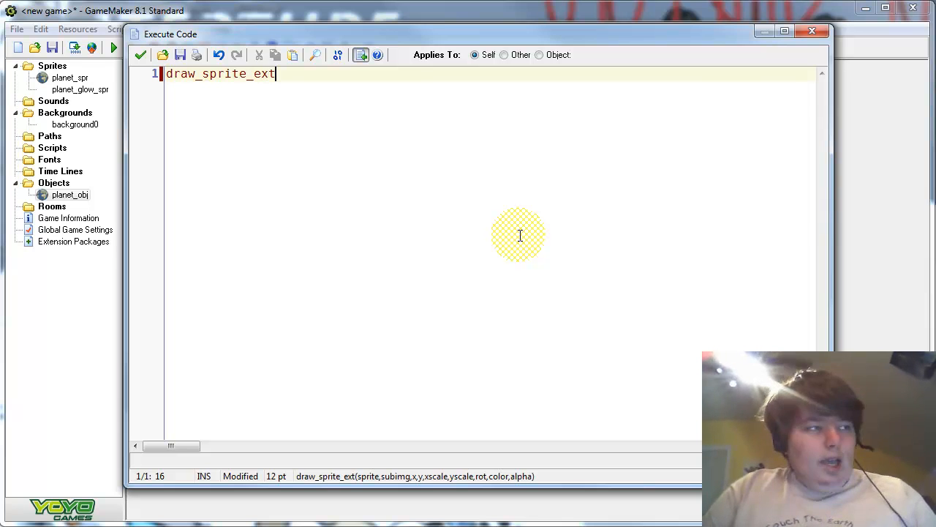
text(()
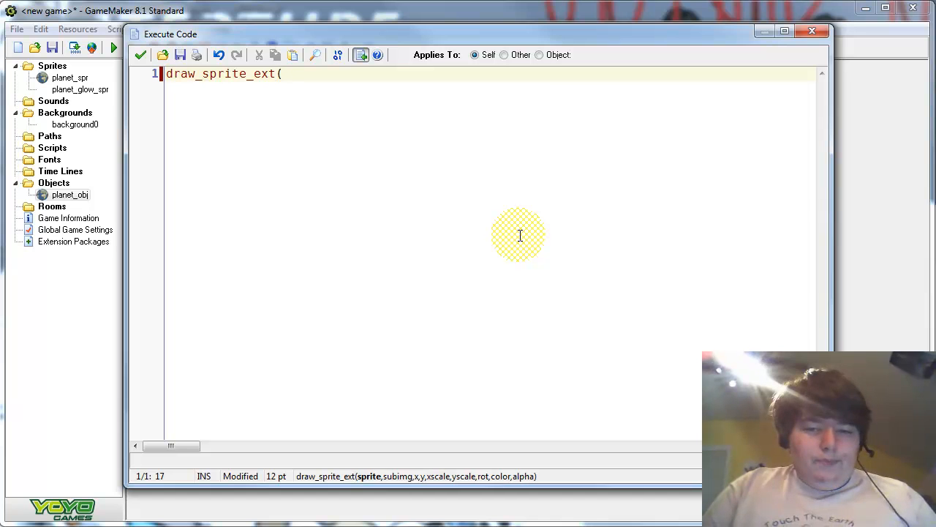
text(pla)
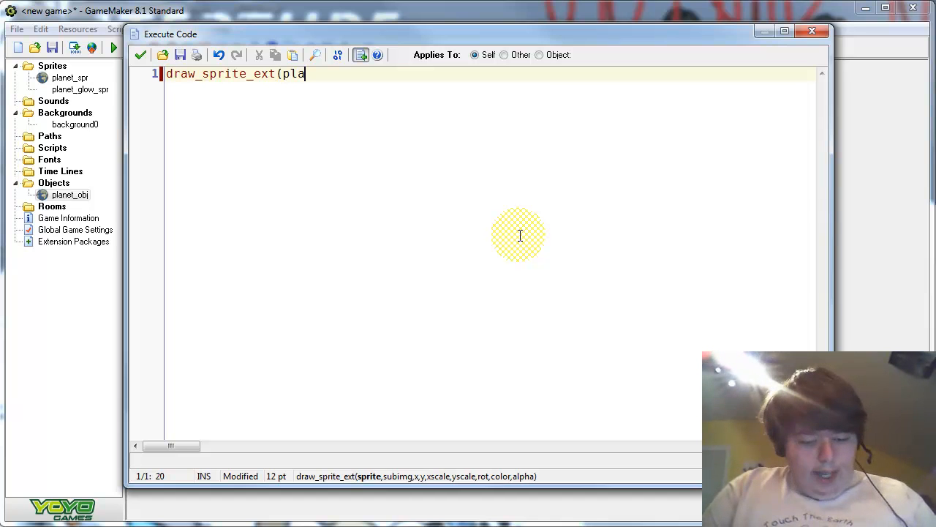
text(net_s)
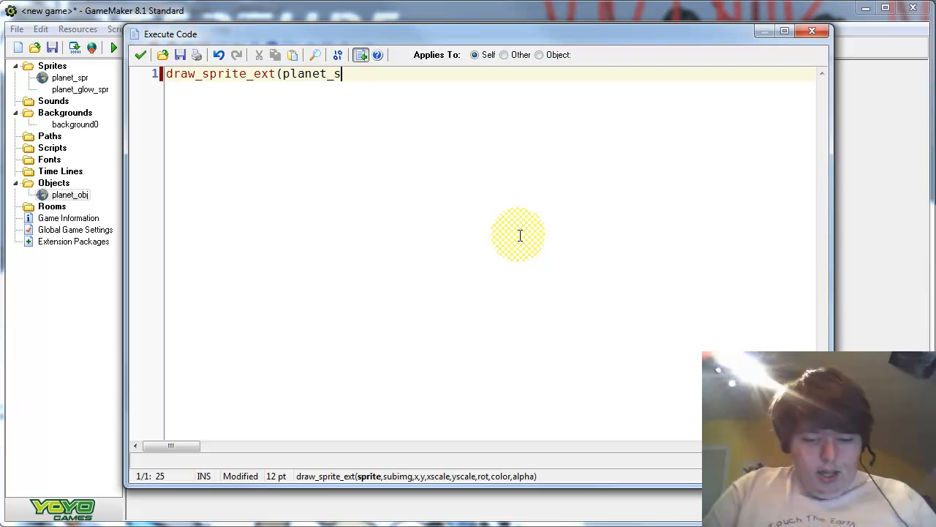
text(pr,)
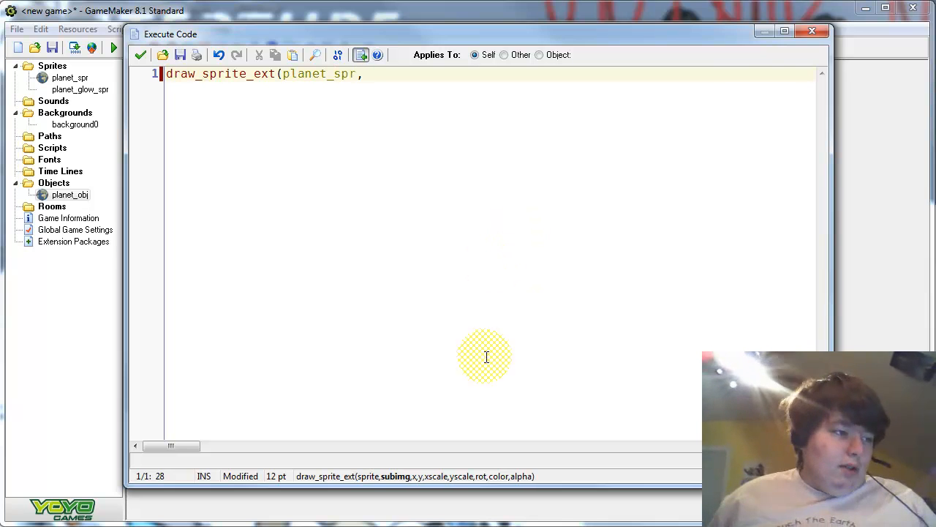
mouse_move(354, 486)
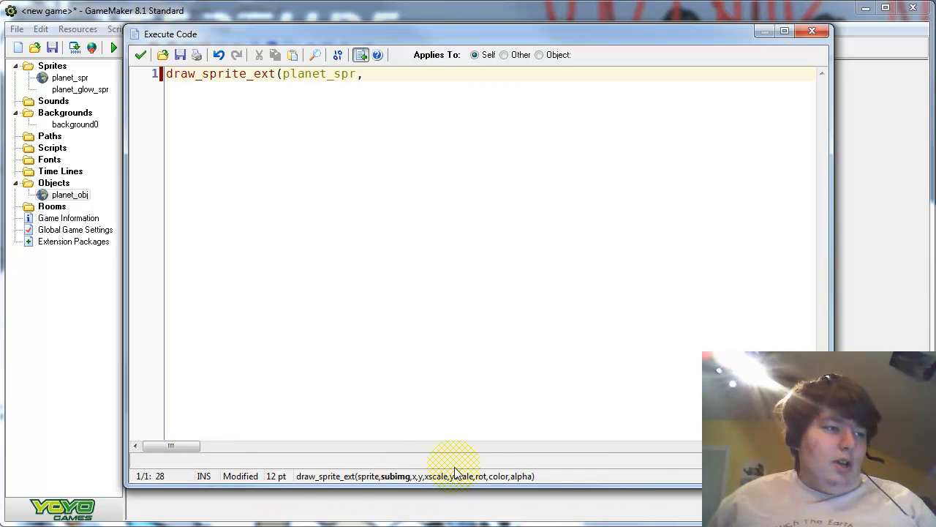
mouse_move(529, 339)
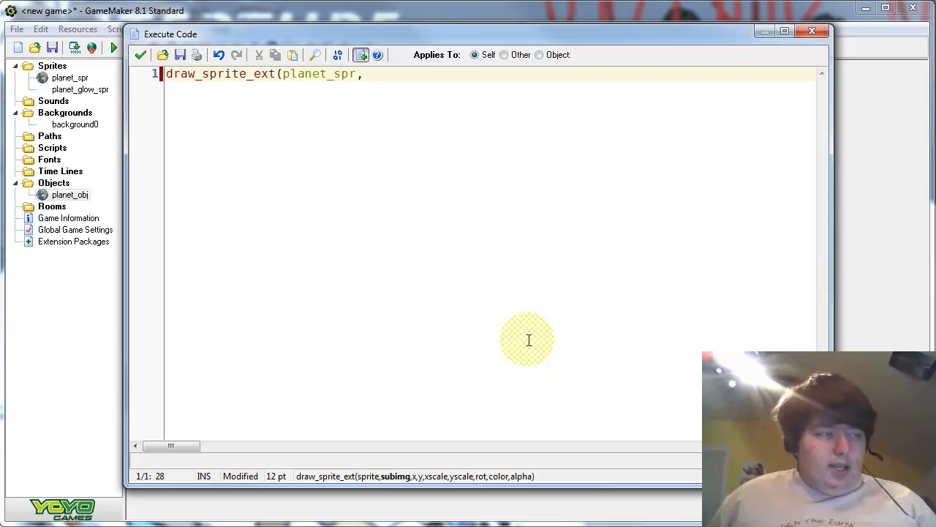
Complete the call with subimage 0, x, y, scale 1,1, rotation 0, c_white and alpha 1.
text(0)
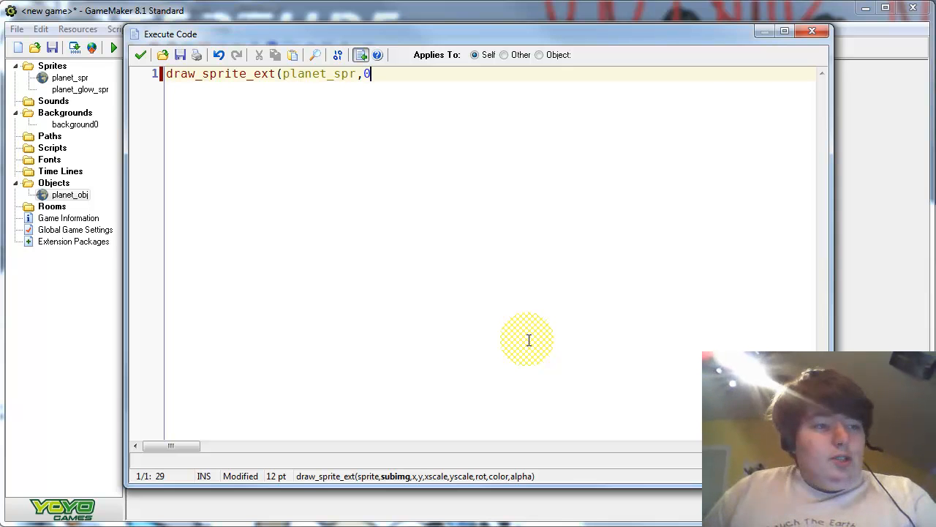
text(,)
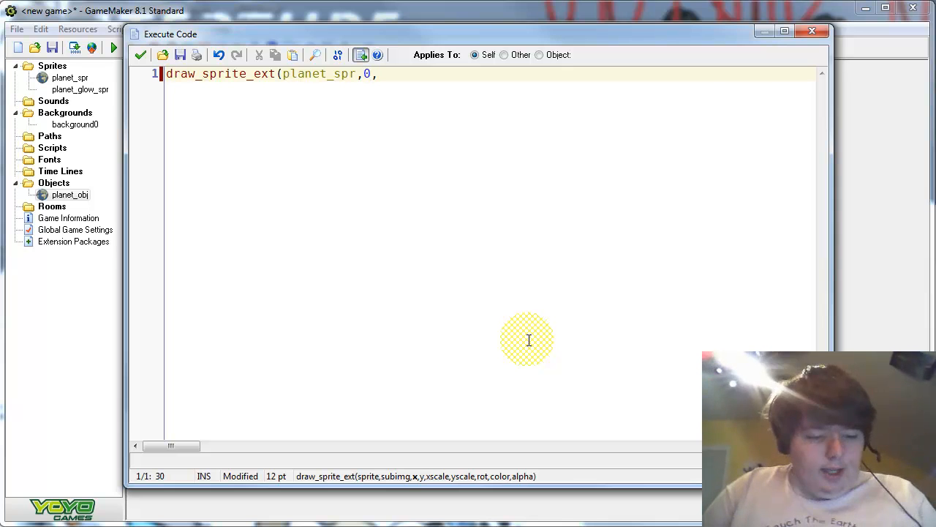
text(x,)
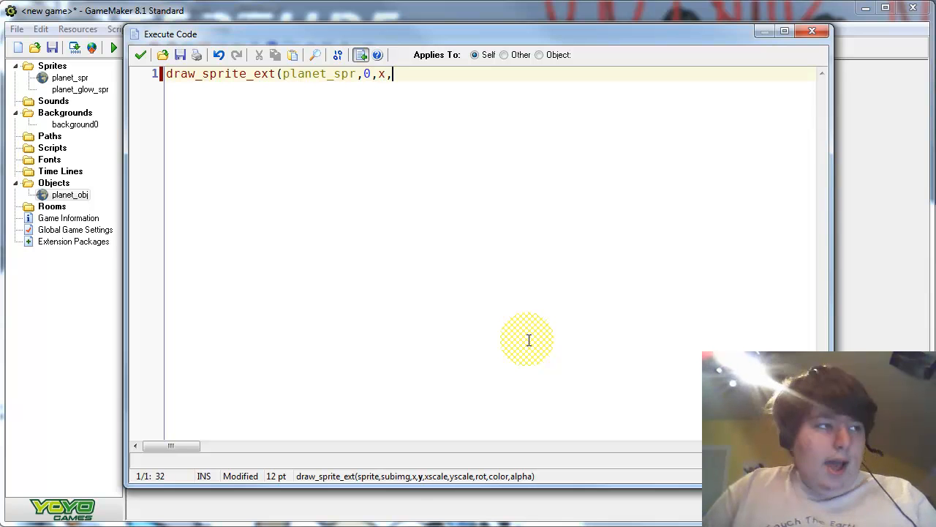
text(y,)
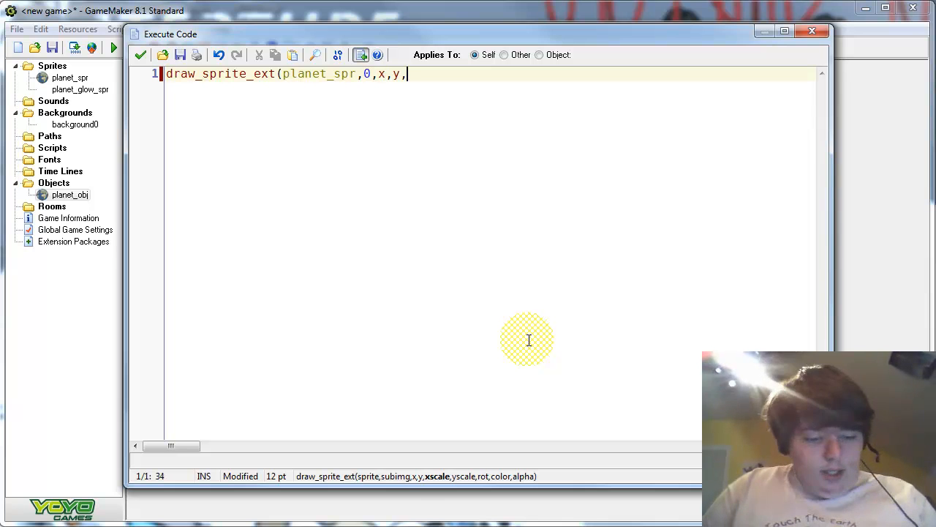
text(1,1)
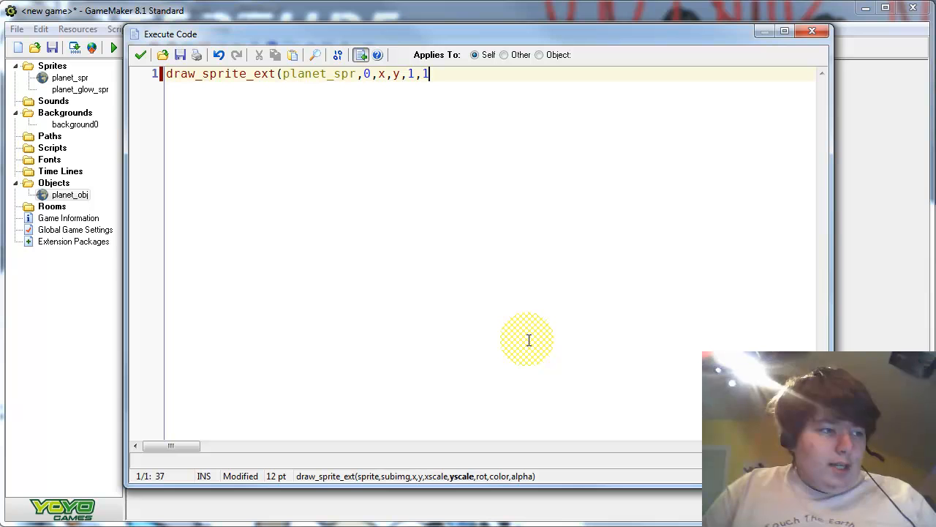
text(,0)
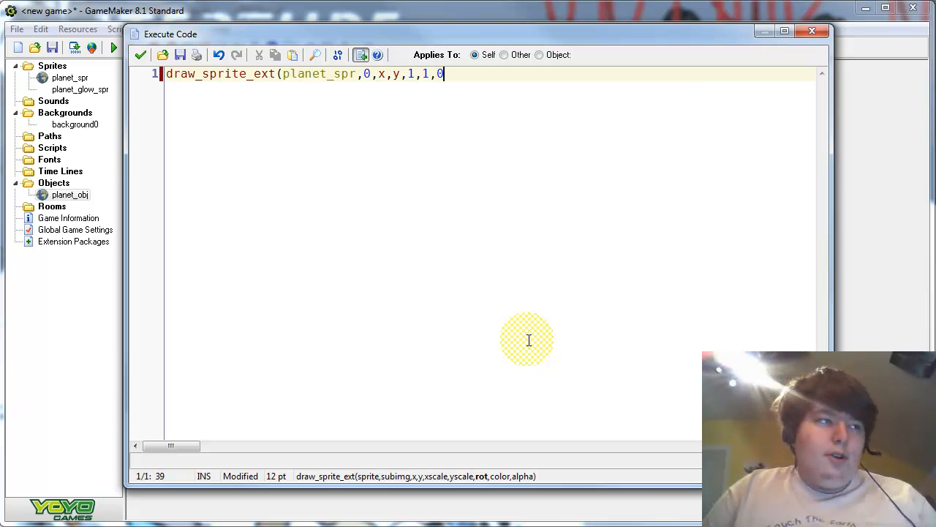
text(,c_)
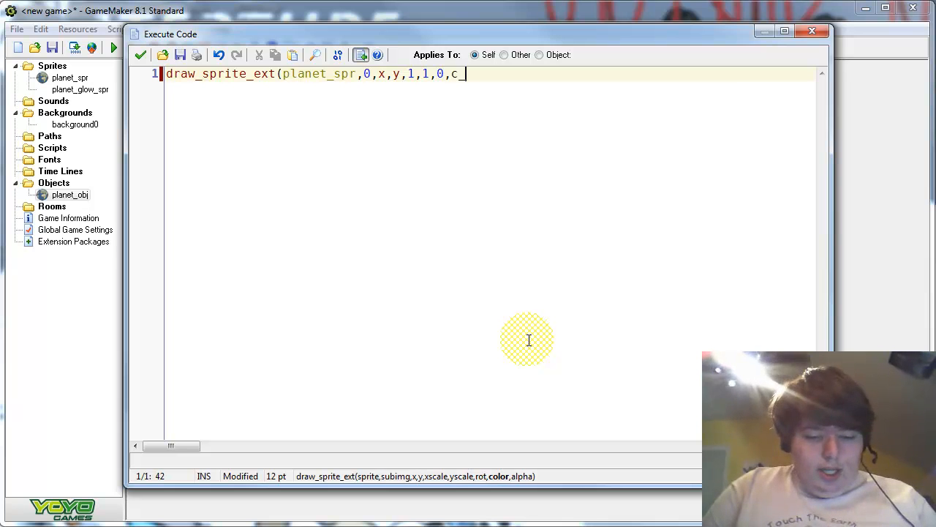
text(white)
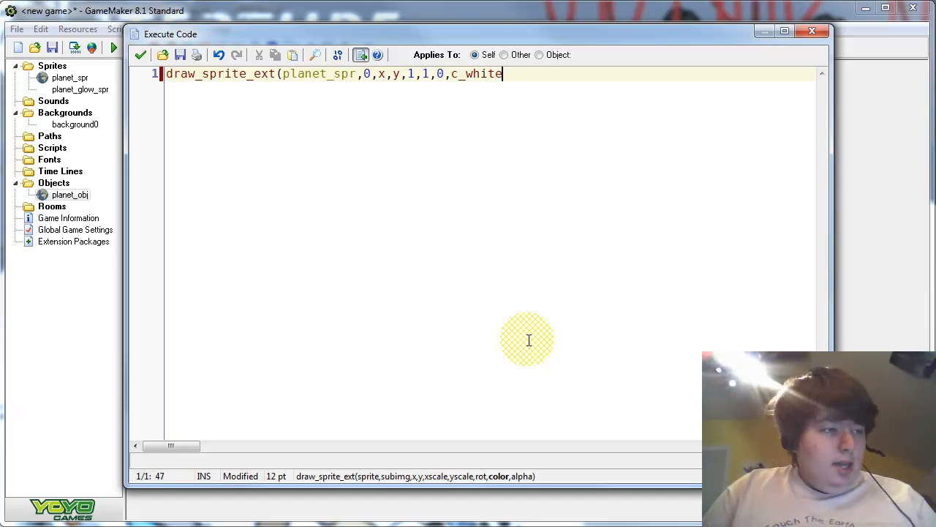
text(,1)
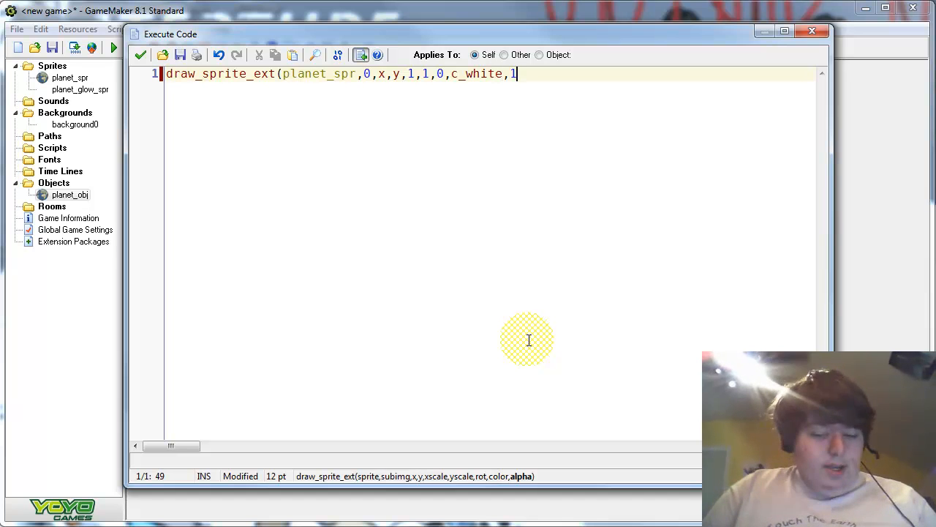
text();)
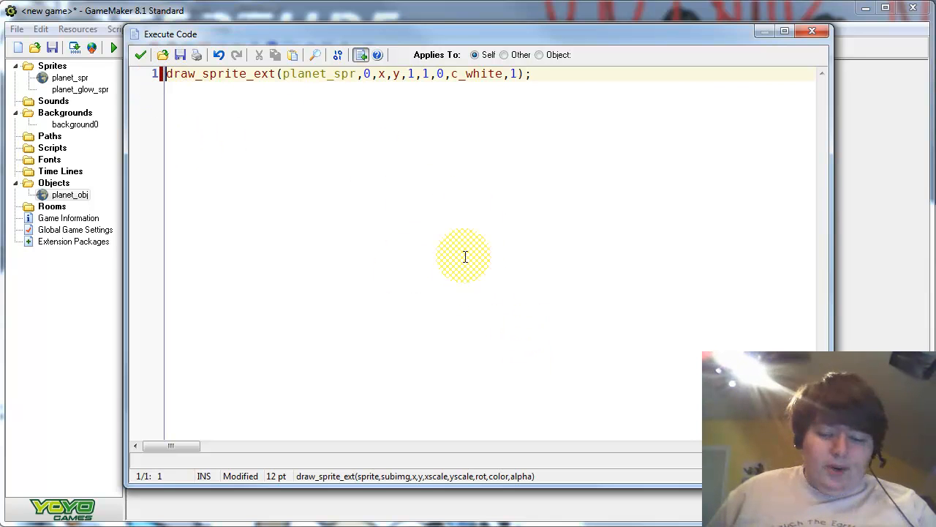
Write if keyboard_check(vk_space) with an empty braces block above the draw line.
key(Enter)
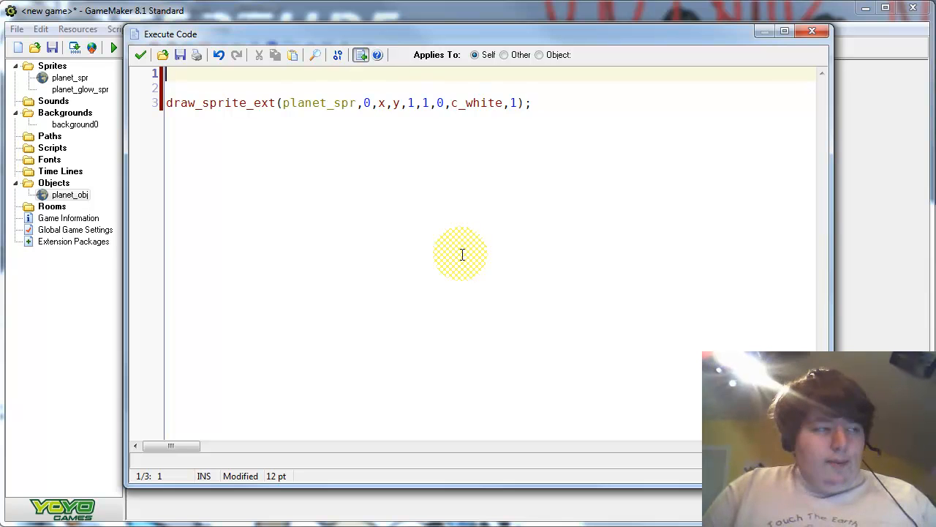
text(if k)
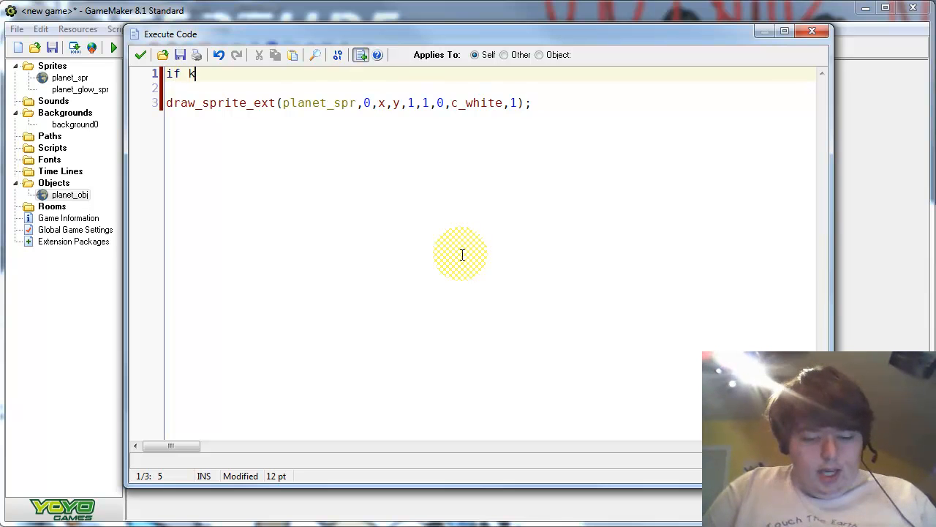
text(eyboard)
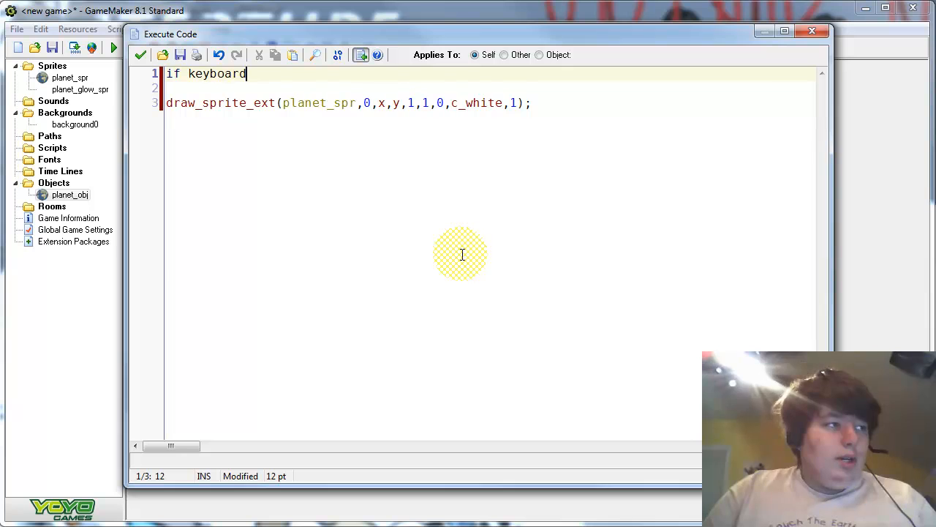
text(_check()
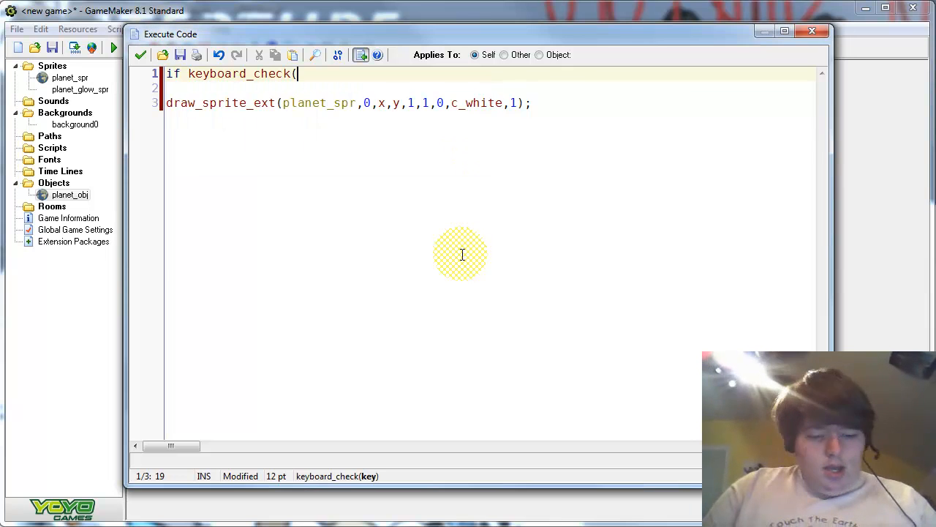
text(vk_)
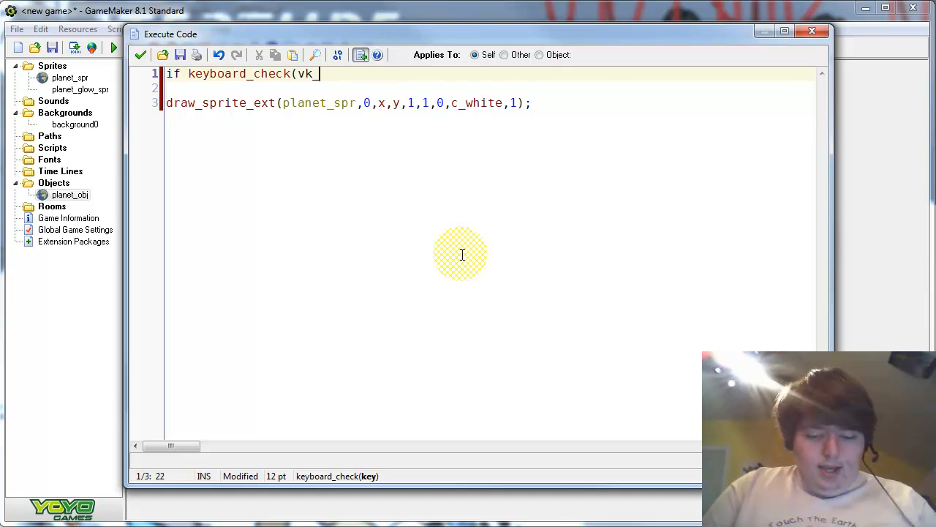
text(s[pac)
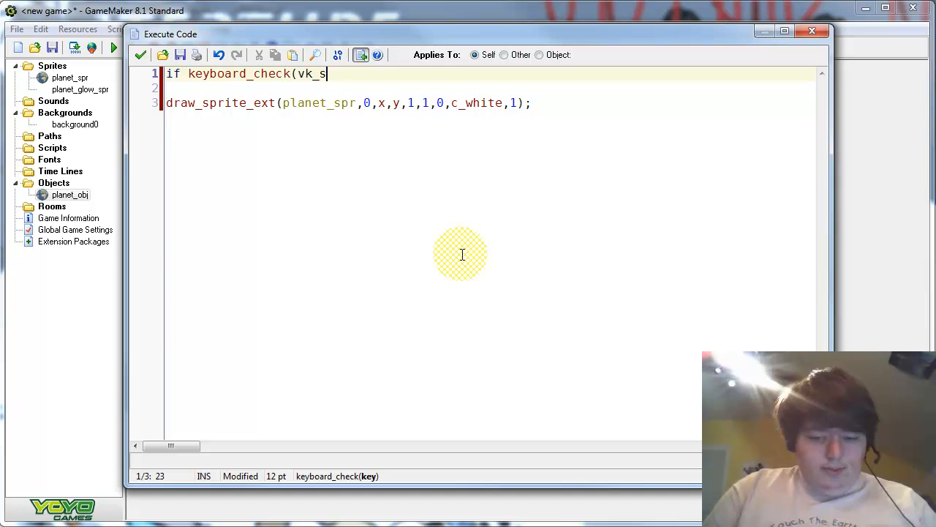
text(p)
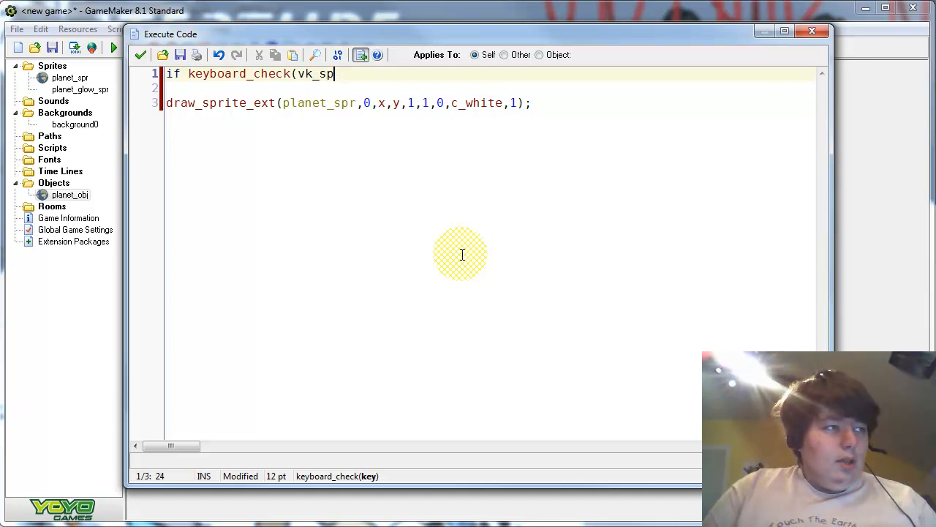
text(ace))
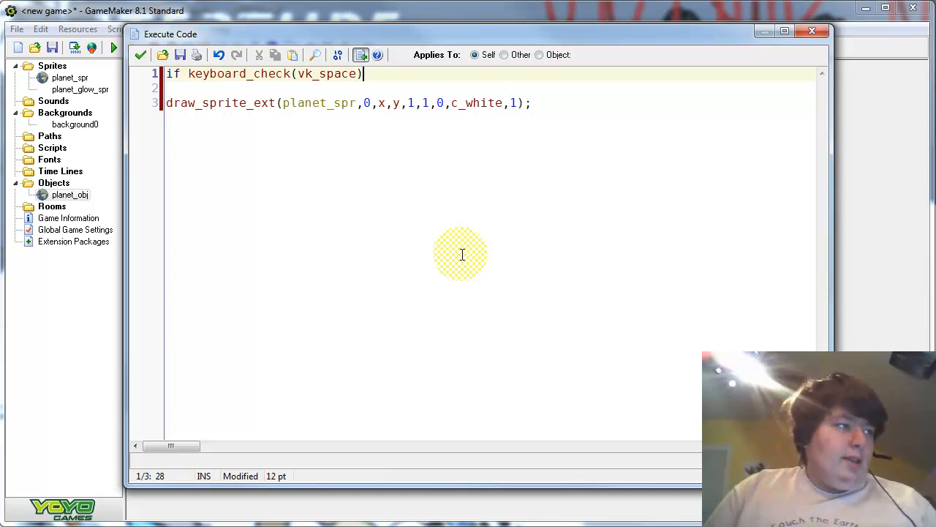
text({})
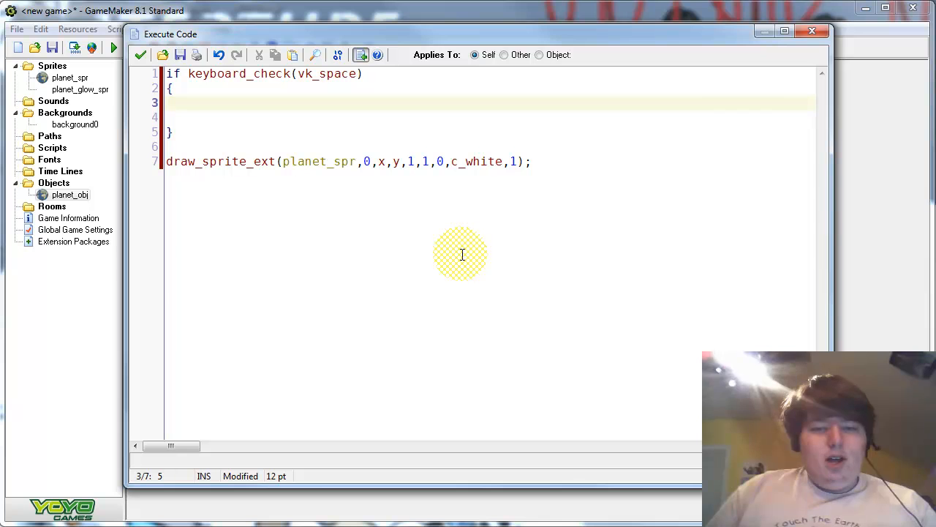
Write draw_set_blend_mode(bm_add); inside the space-key block.
text(draw)
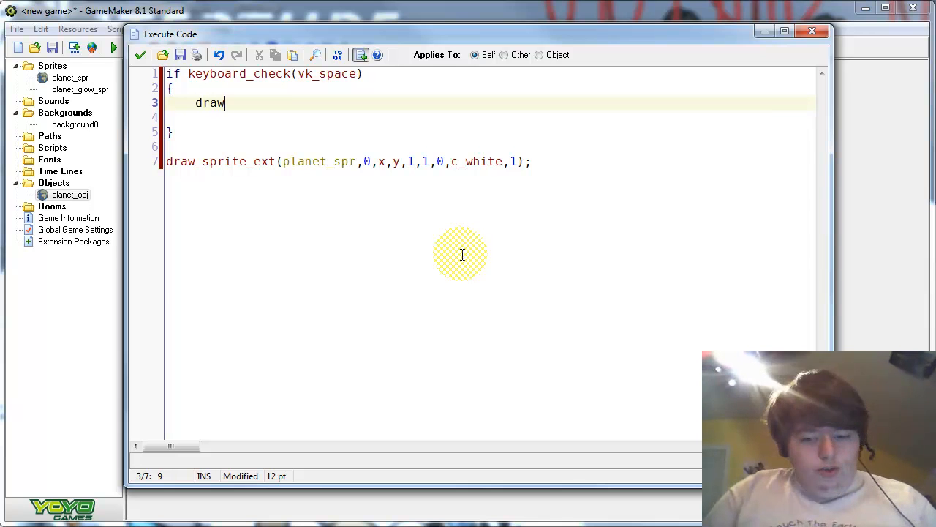
text(_set_blend)
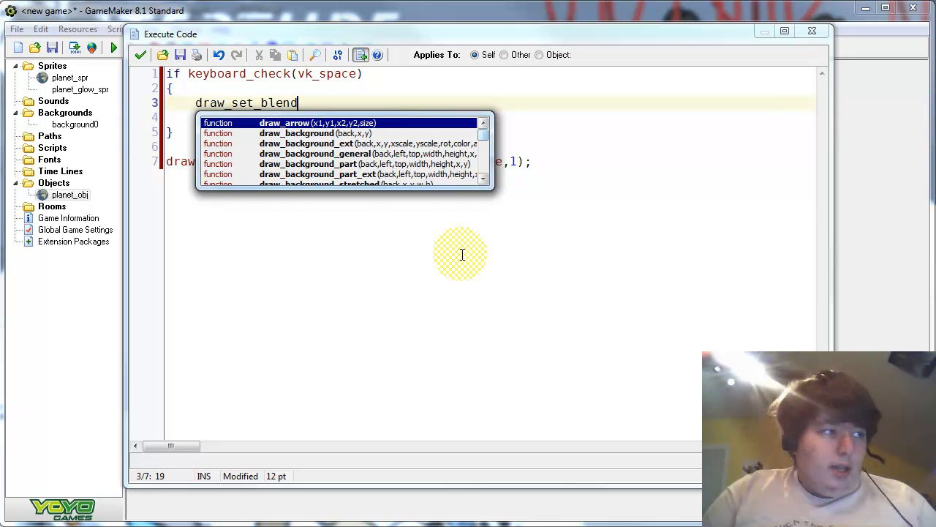
text(_mode)
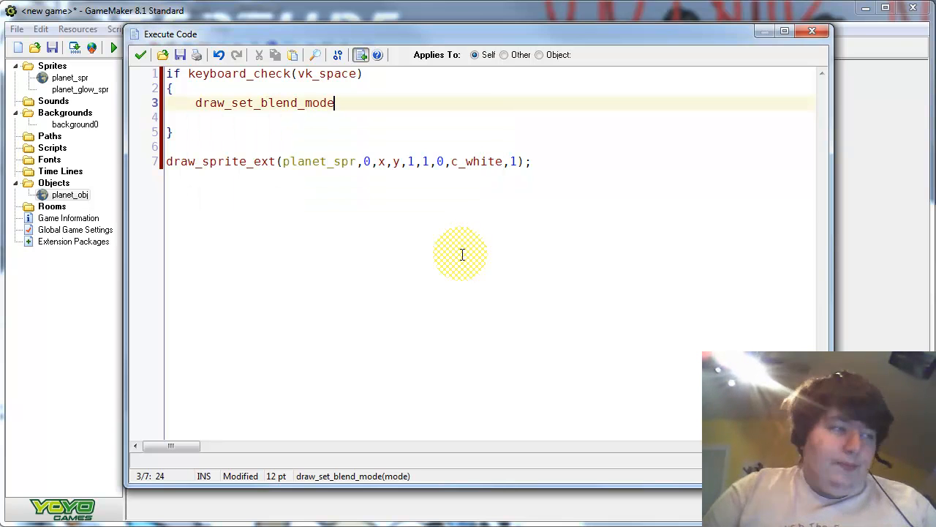
text(()
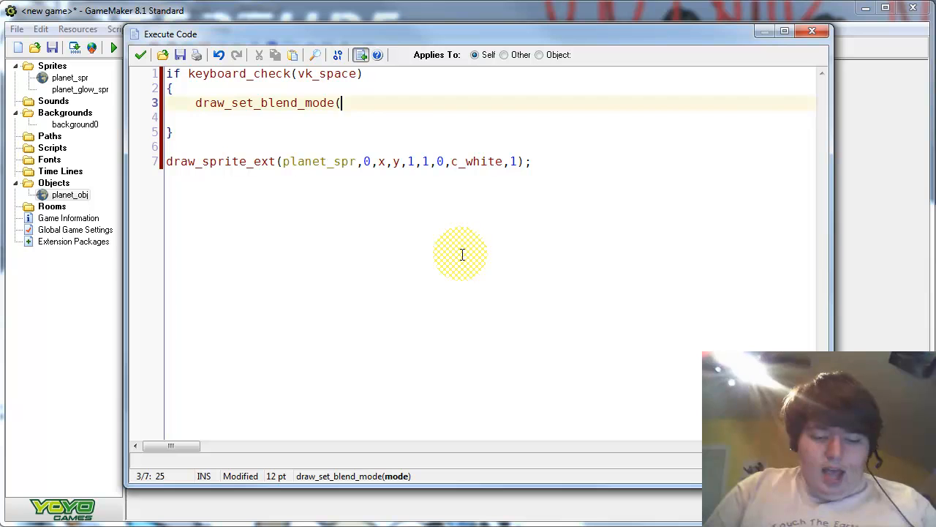
text(b)
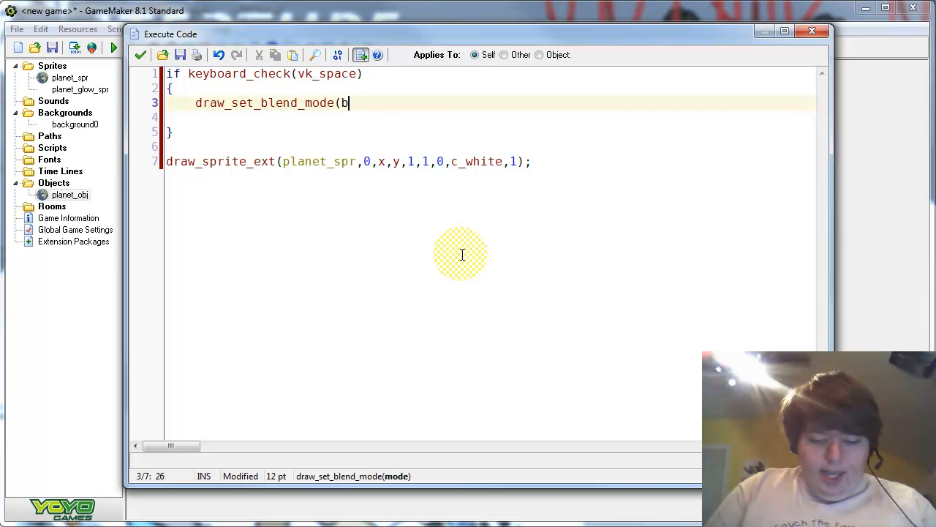
text(m_add)
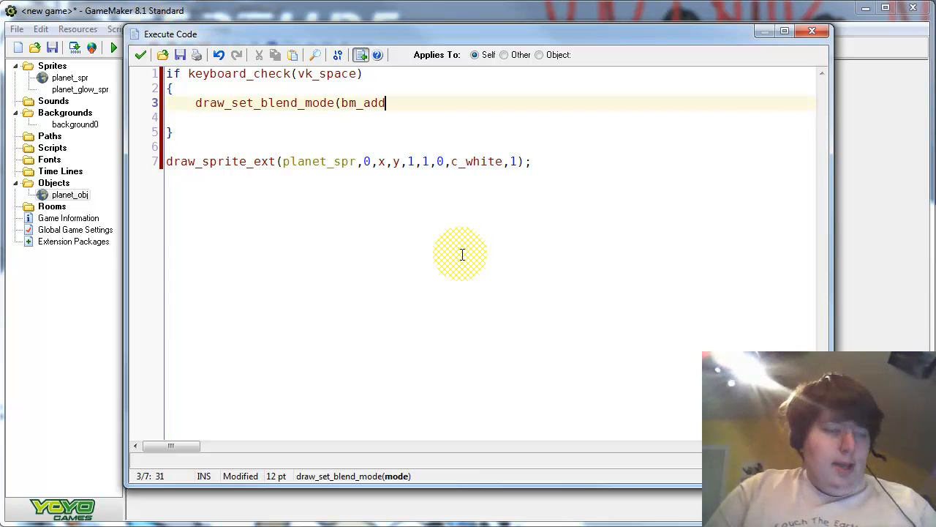
text();)
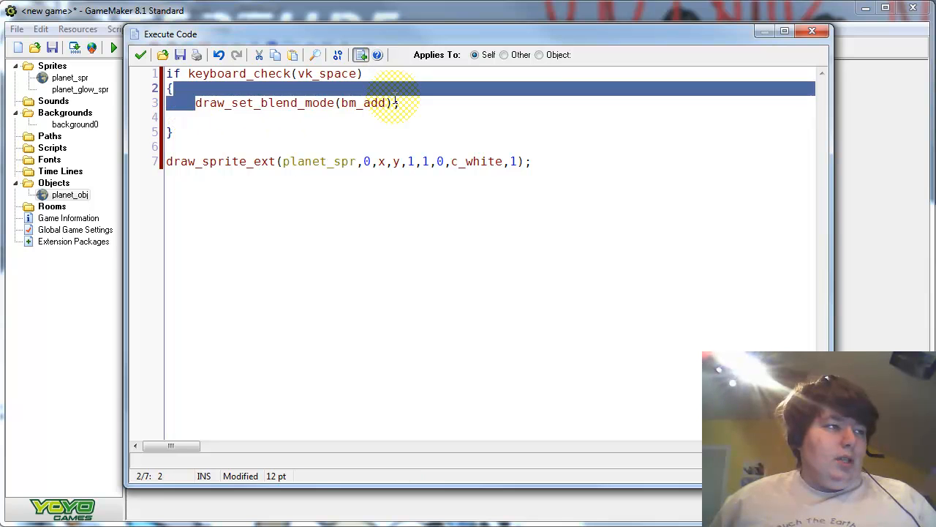
Duplicate the blend line below and change its mode to bm_normal.
click(403, 102)
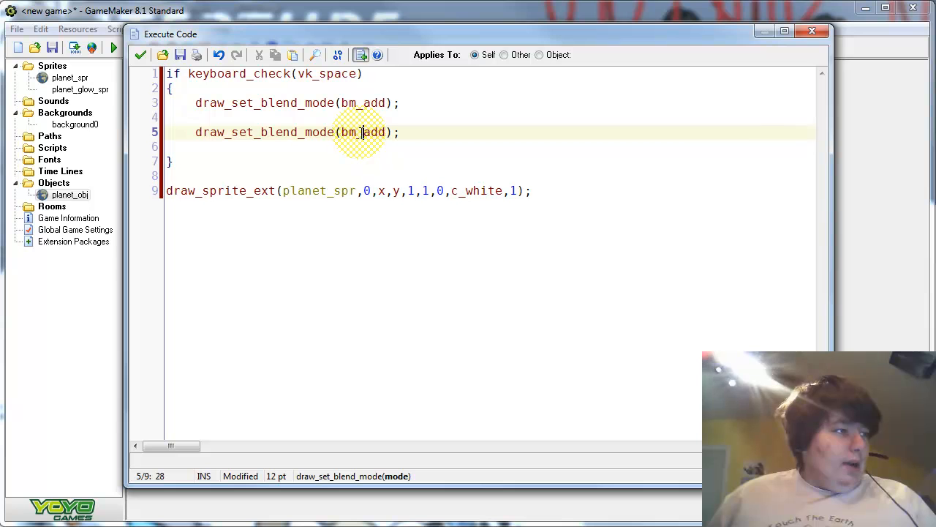
double_click(374, 131)
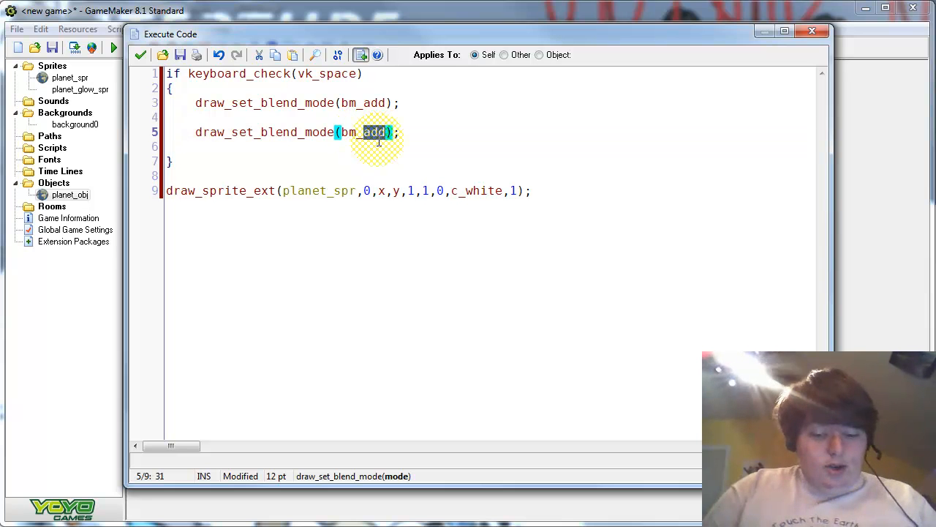
text(normal)
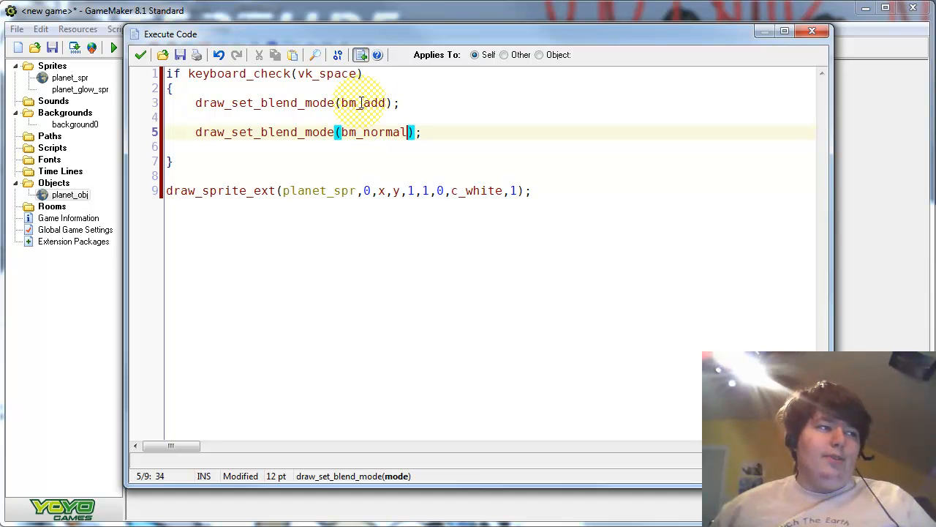
mouse_move(591, 198)
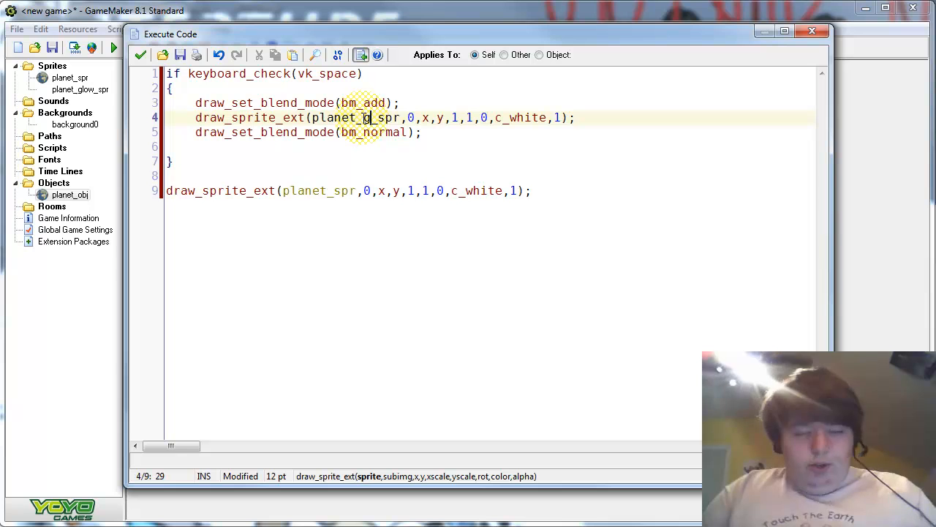
Edit the copied sprite line to draw planet_glow_spr tinted c_green at .6 alpha.
text(low)
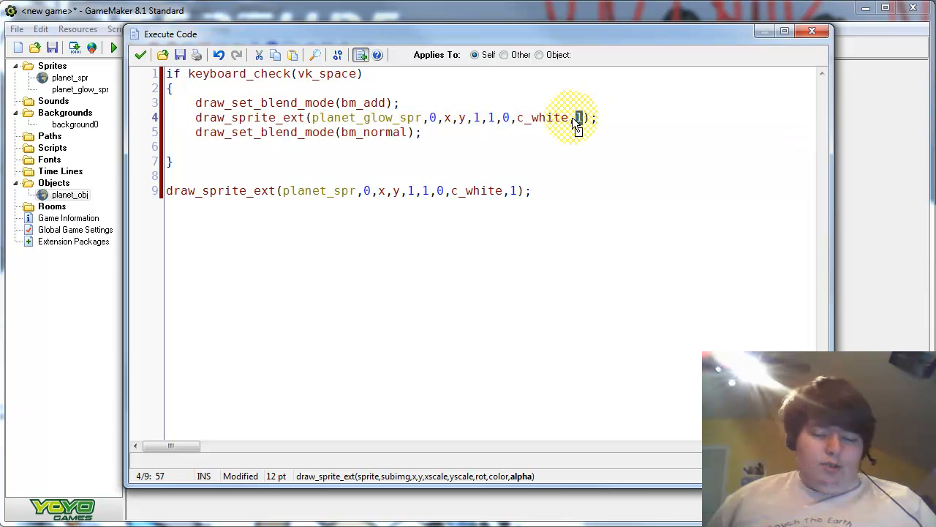
text(.6)
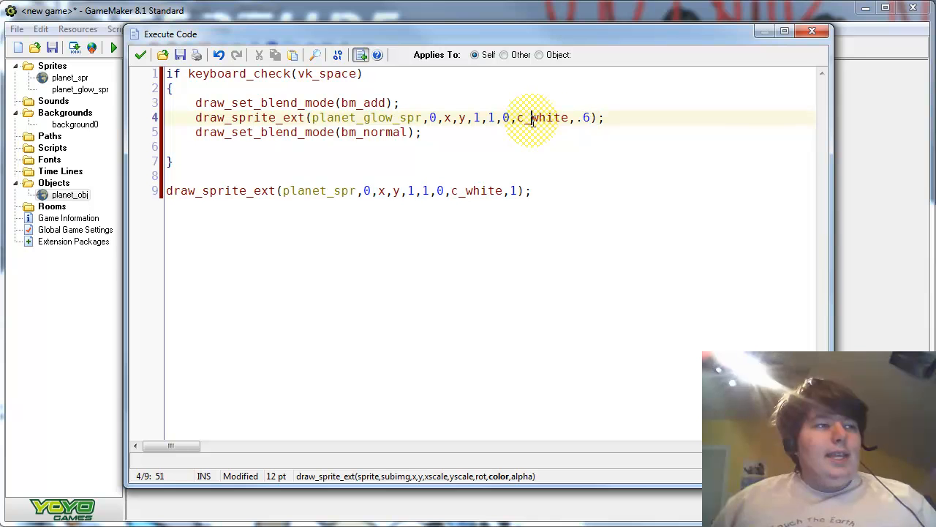
double_click(547, 117)
text(gr)
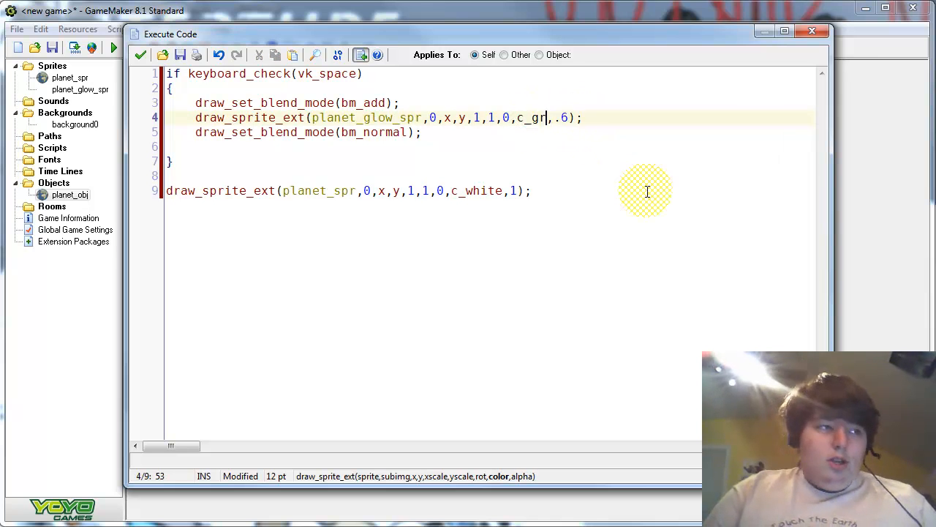
text(een)
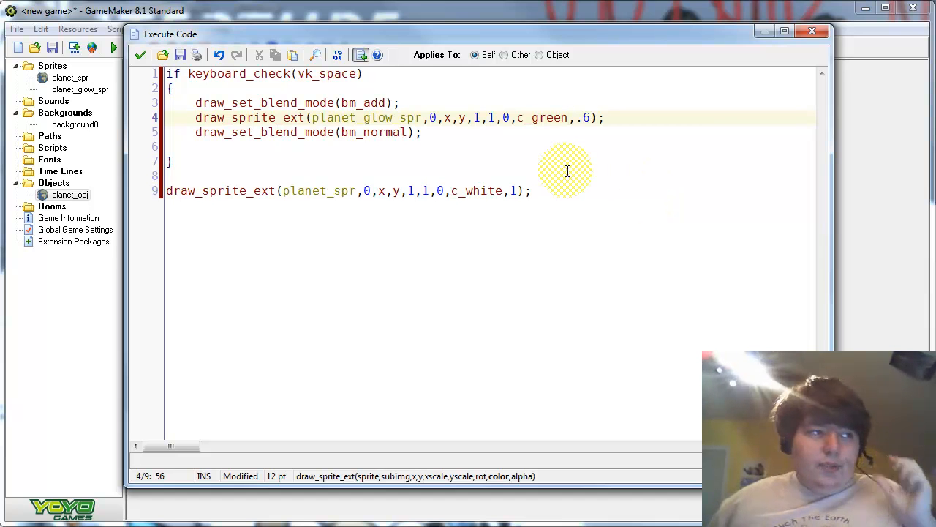
mouse_move(485, 137)
text(.)
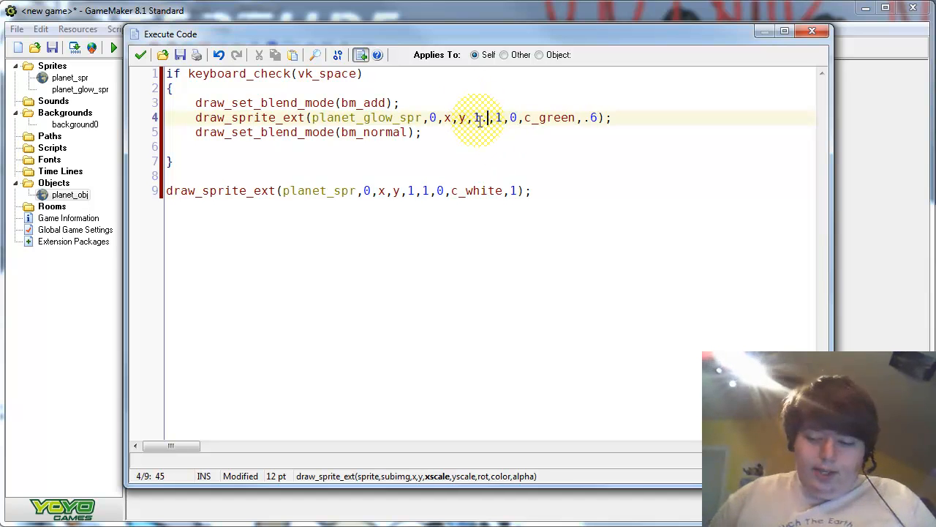
text(5)
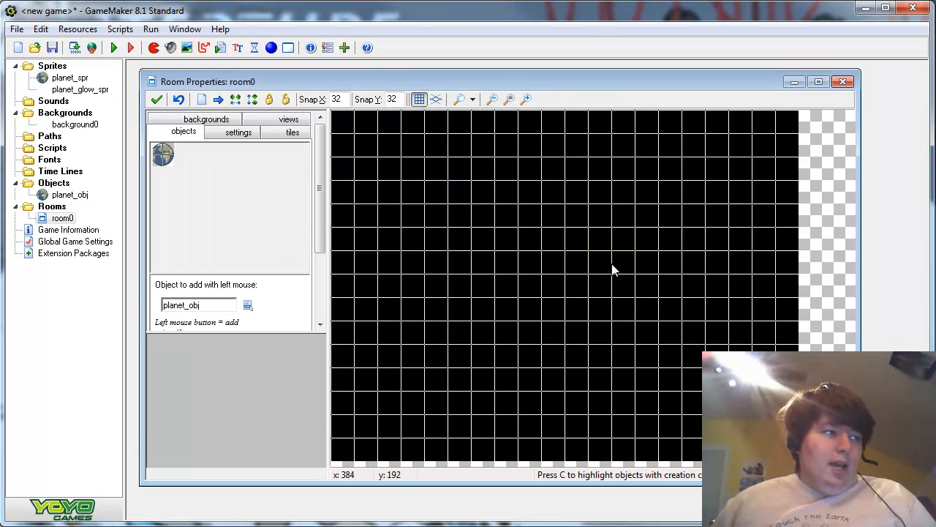
Close the room0 editor, leaving the project window in front.
click(564, 295)
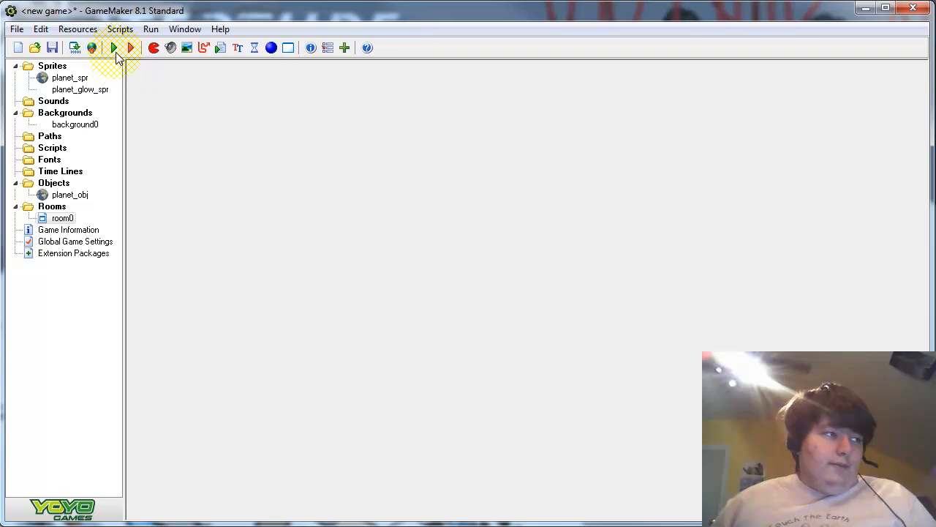
Run the game to test the planet glow.
click(887, 9)
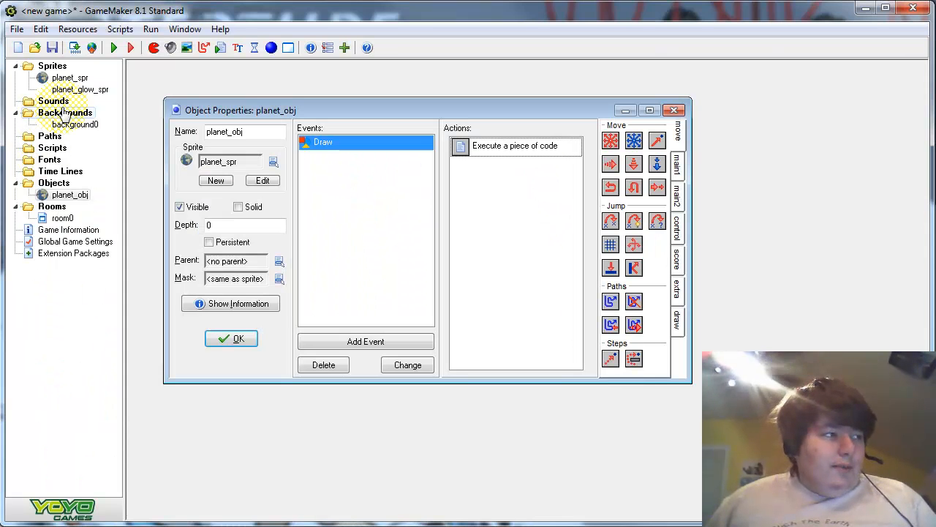
Confirm background0, close the object properties and open room0's background settings.
double_click(73, 124)
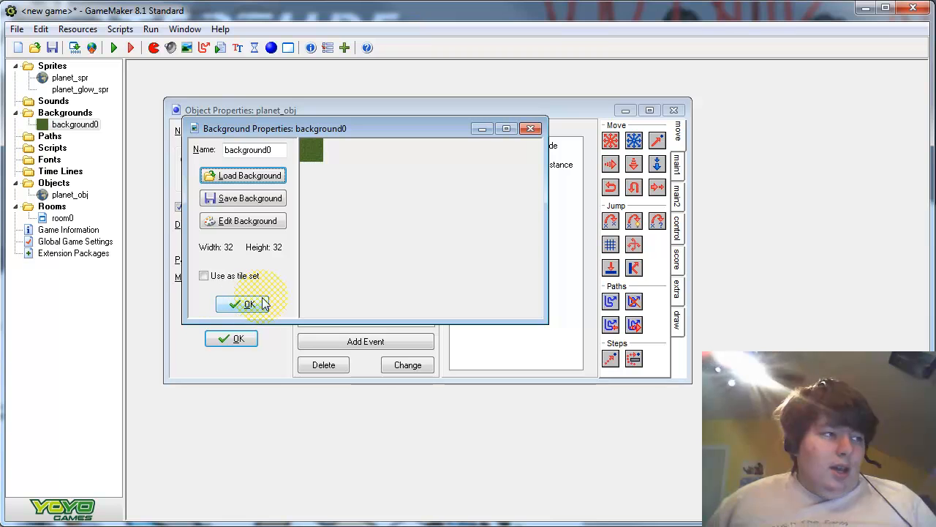
click(244, 303)
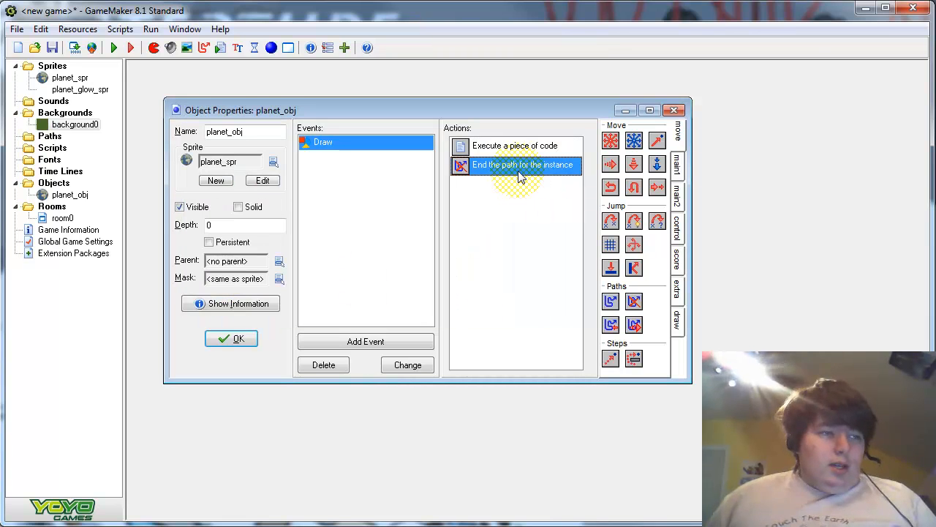
click(231, 338)
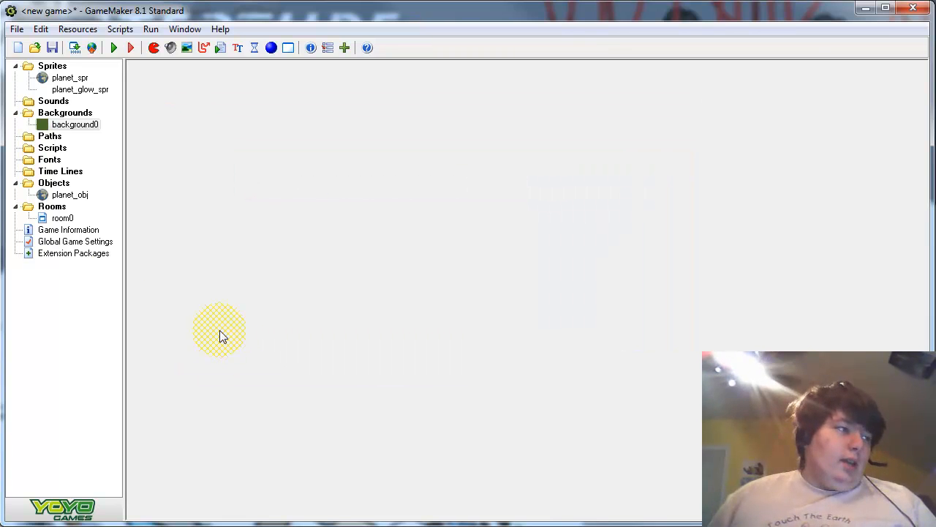
double_click(62, 217)
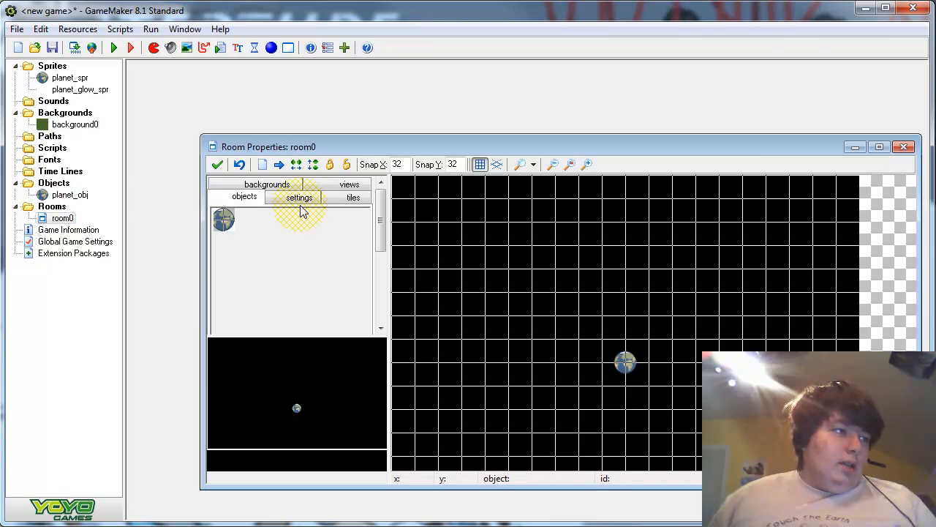
click(267, 184)
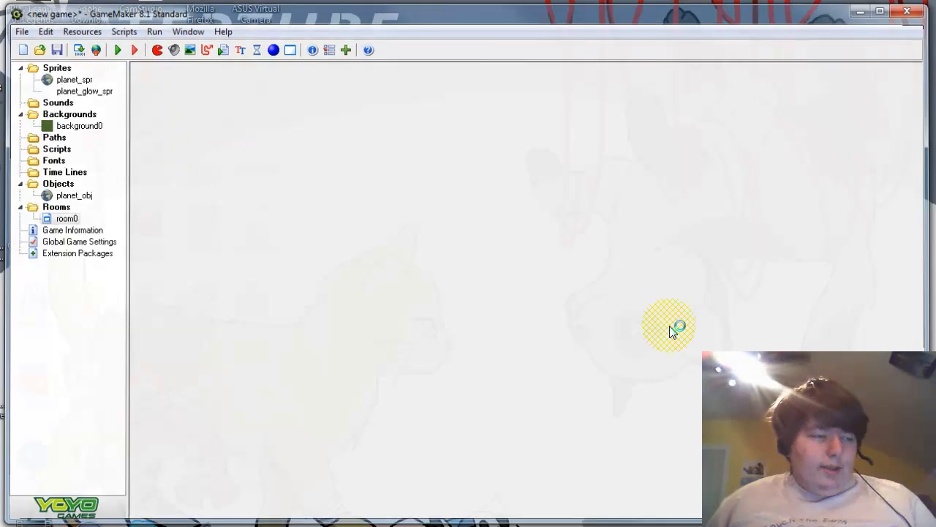
click(135, 50)
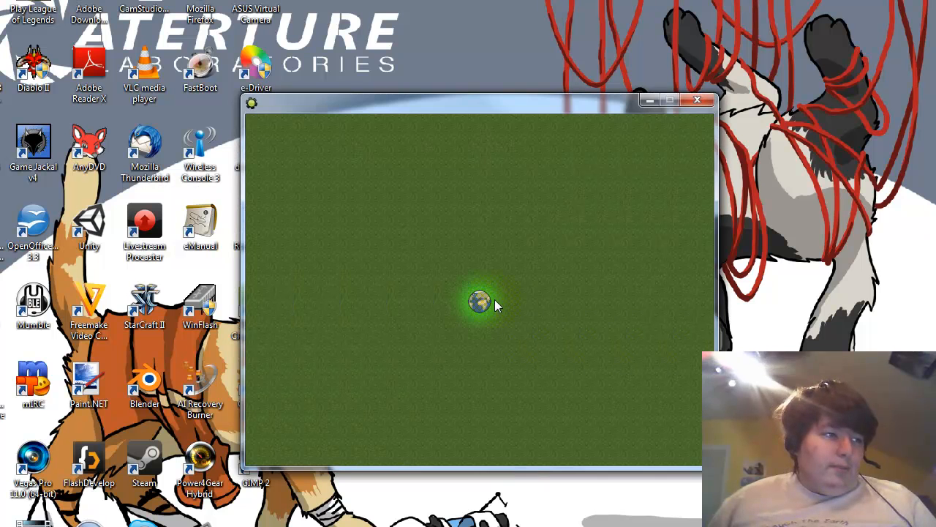
mouse_move(524, 278)
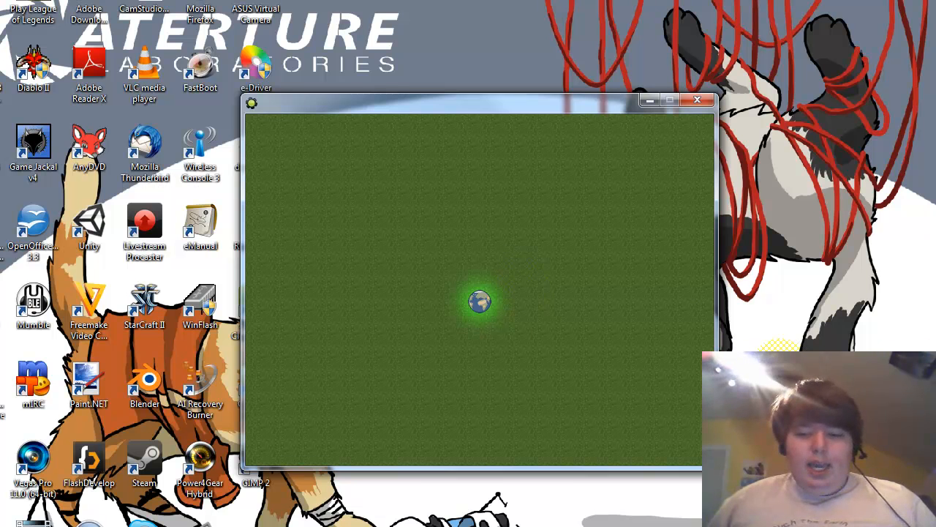
mouse_move(695, 331)
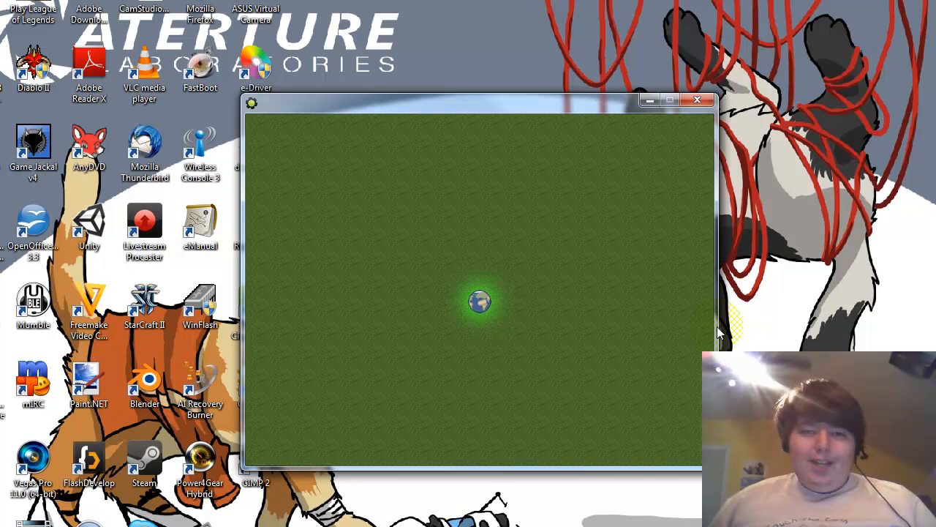
mouse_move(594, 336)
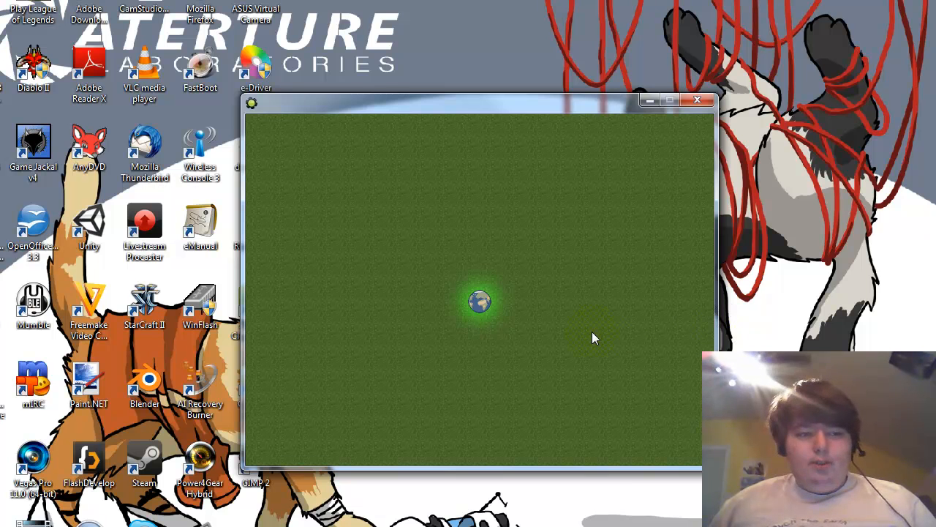
mouse_move(409, 269)
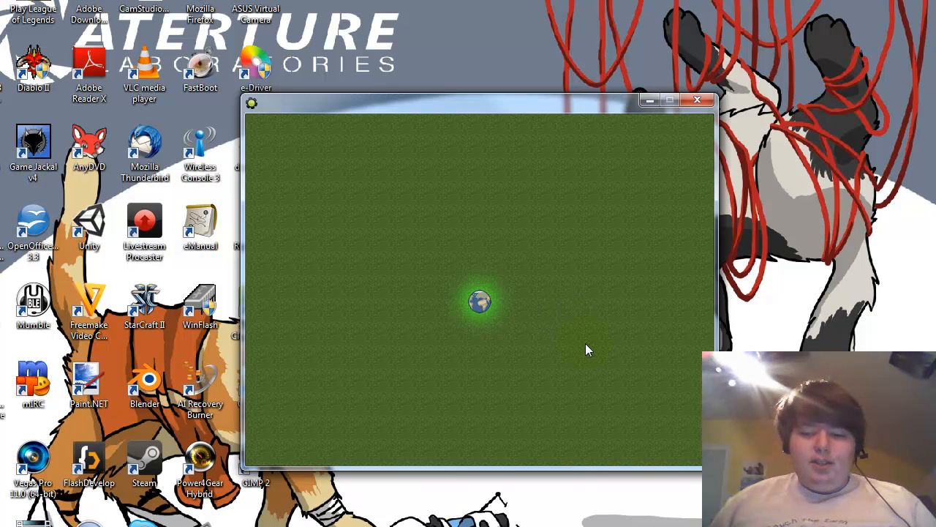
mouse_move(447, 345)
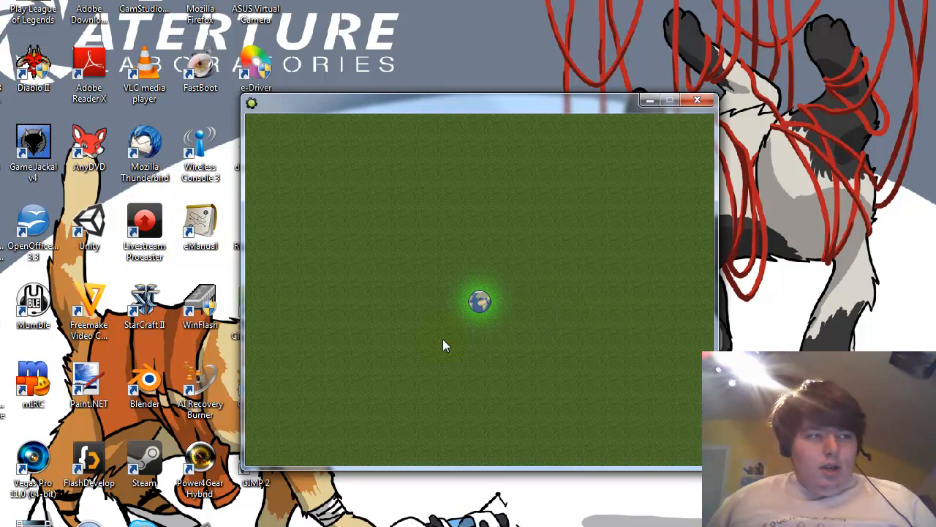
mouse_move(461, 387)
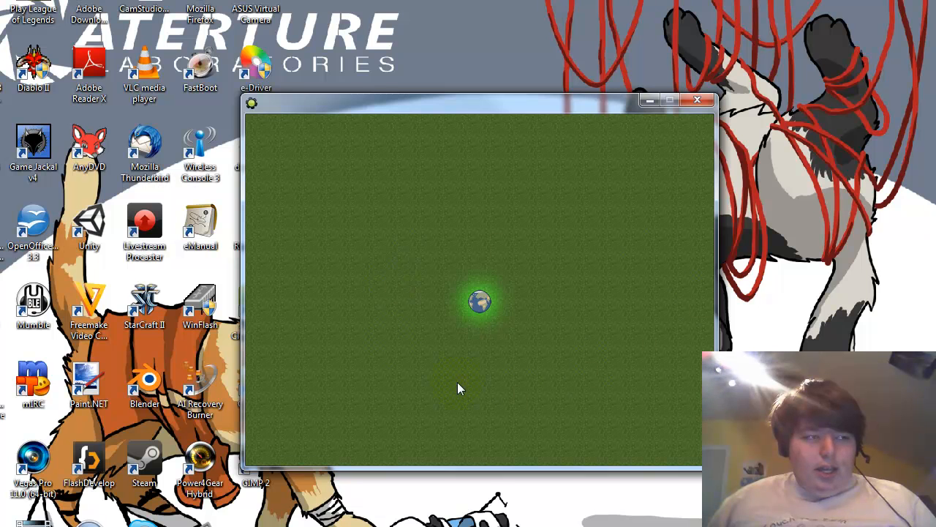
mouse_move(550, 307)
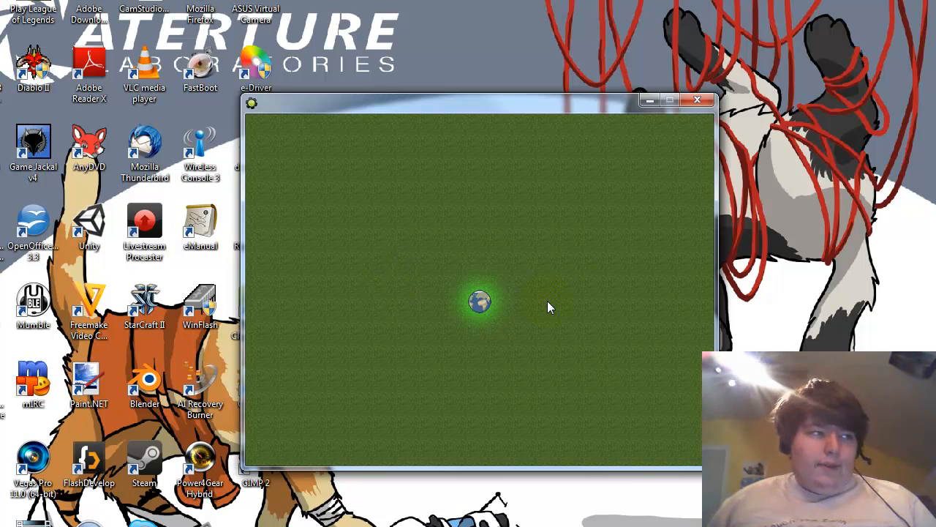
mouse_move(495, 331)
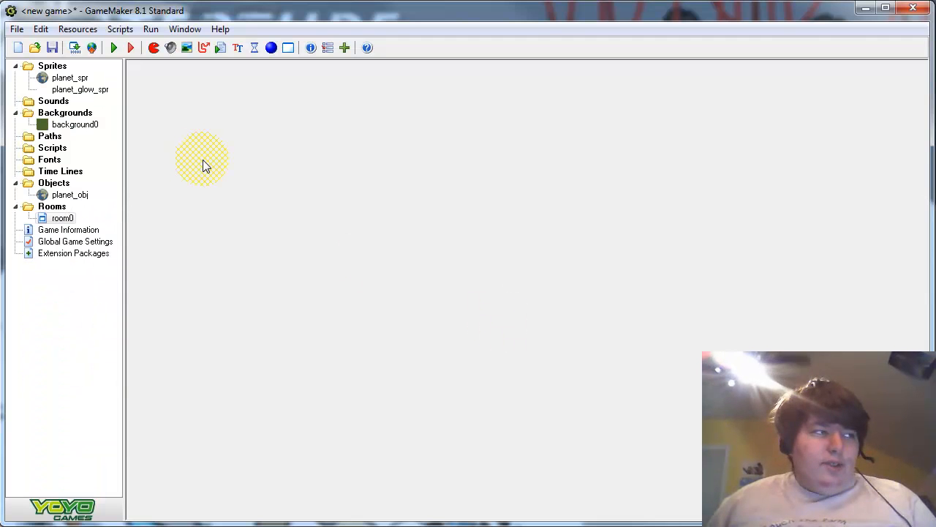
drag(205, 158, 351, 149)
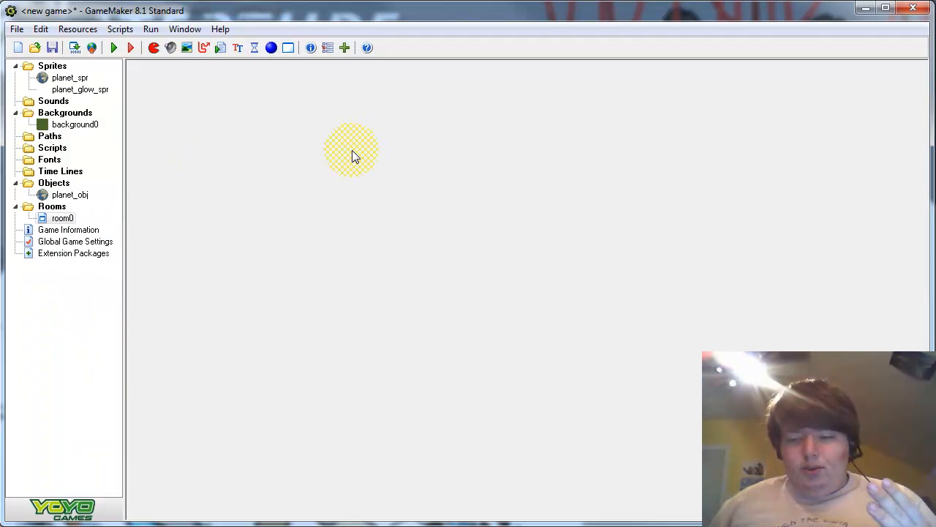